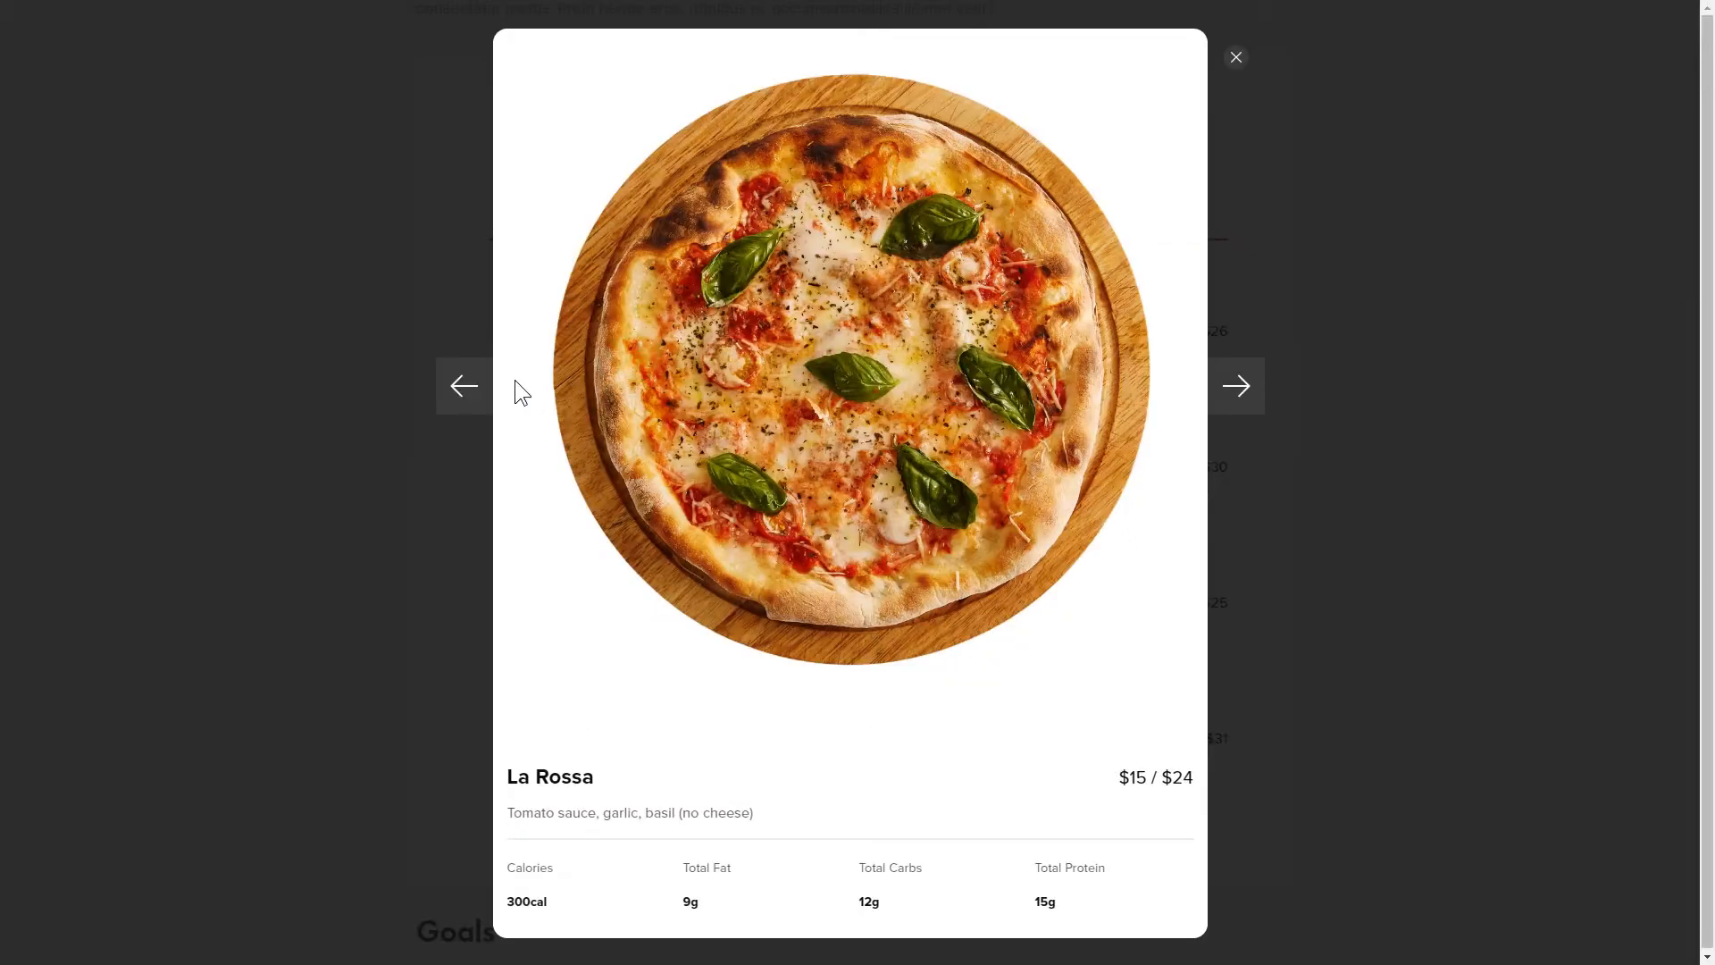
- Check the La Rossa popup's price and nutrition, then go to the Elfsight home page
left_click(463, 386)
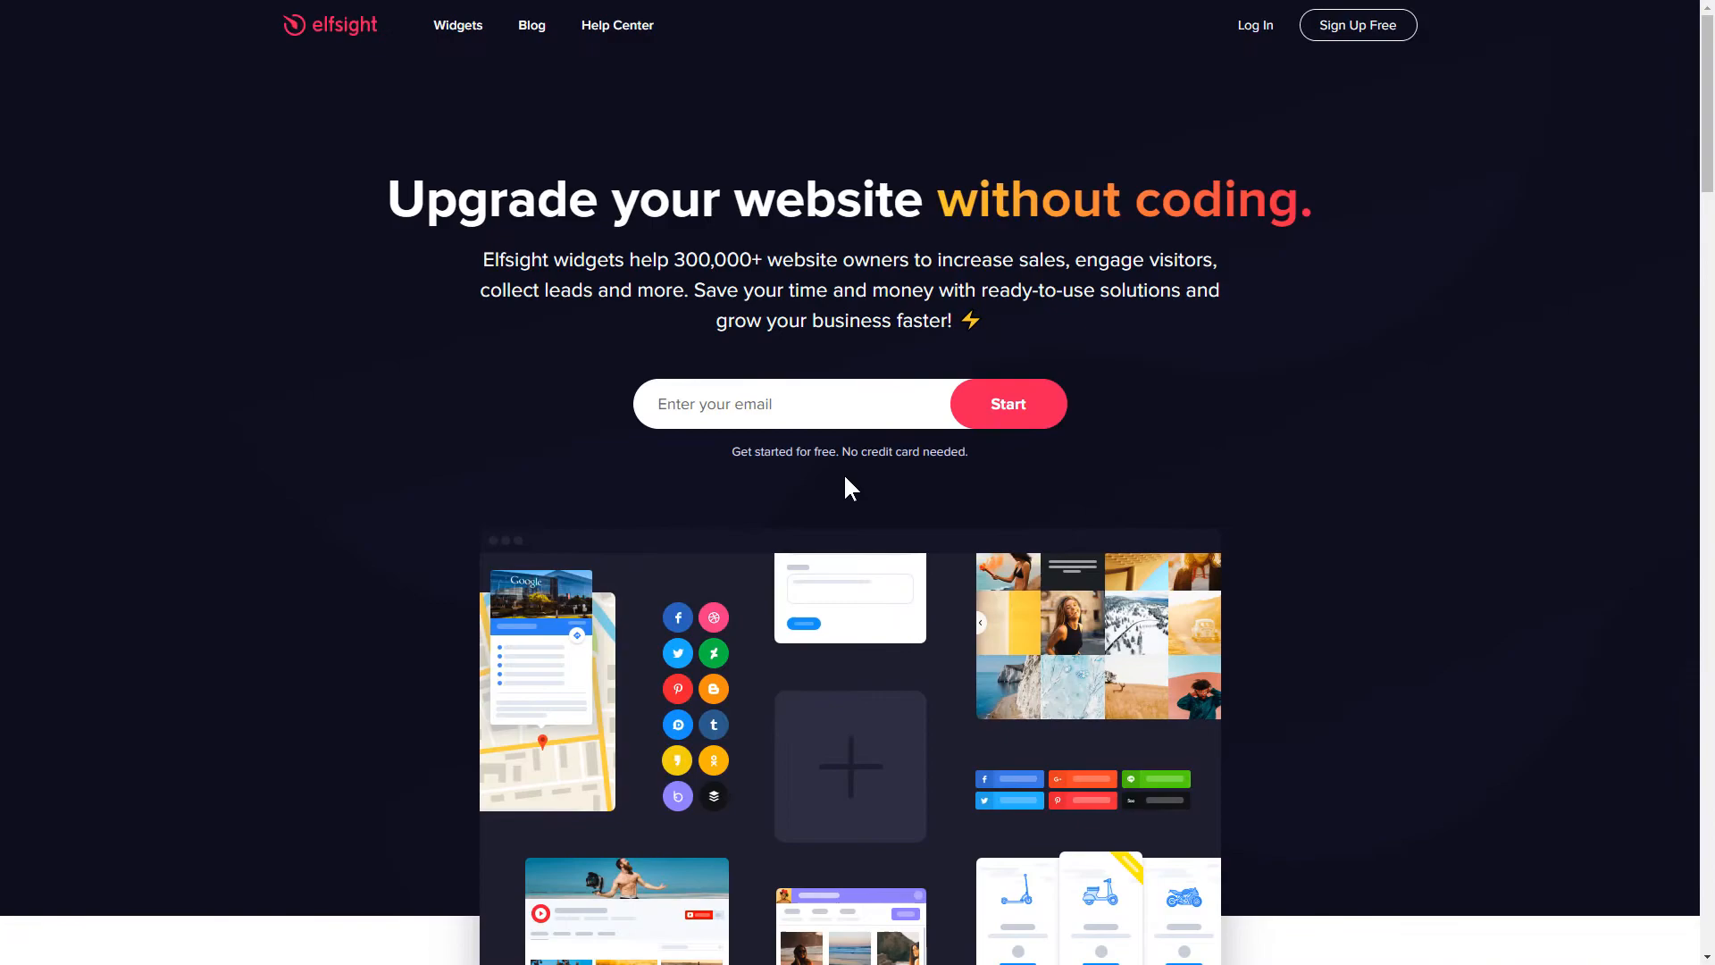
- Start a new Restaurant Menu widget and reach the Fast Food Restaurant template preview
left_click(459, 25)
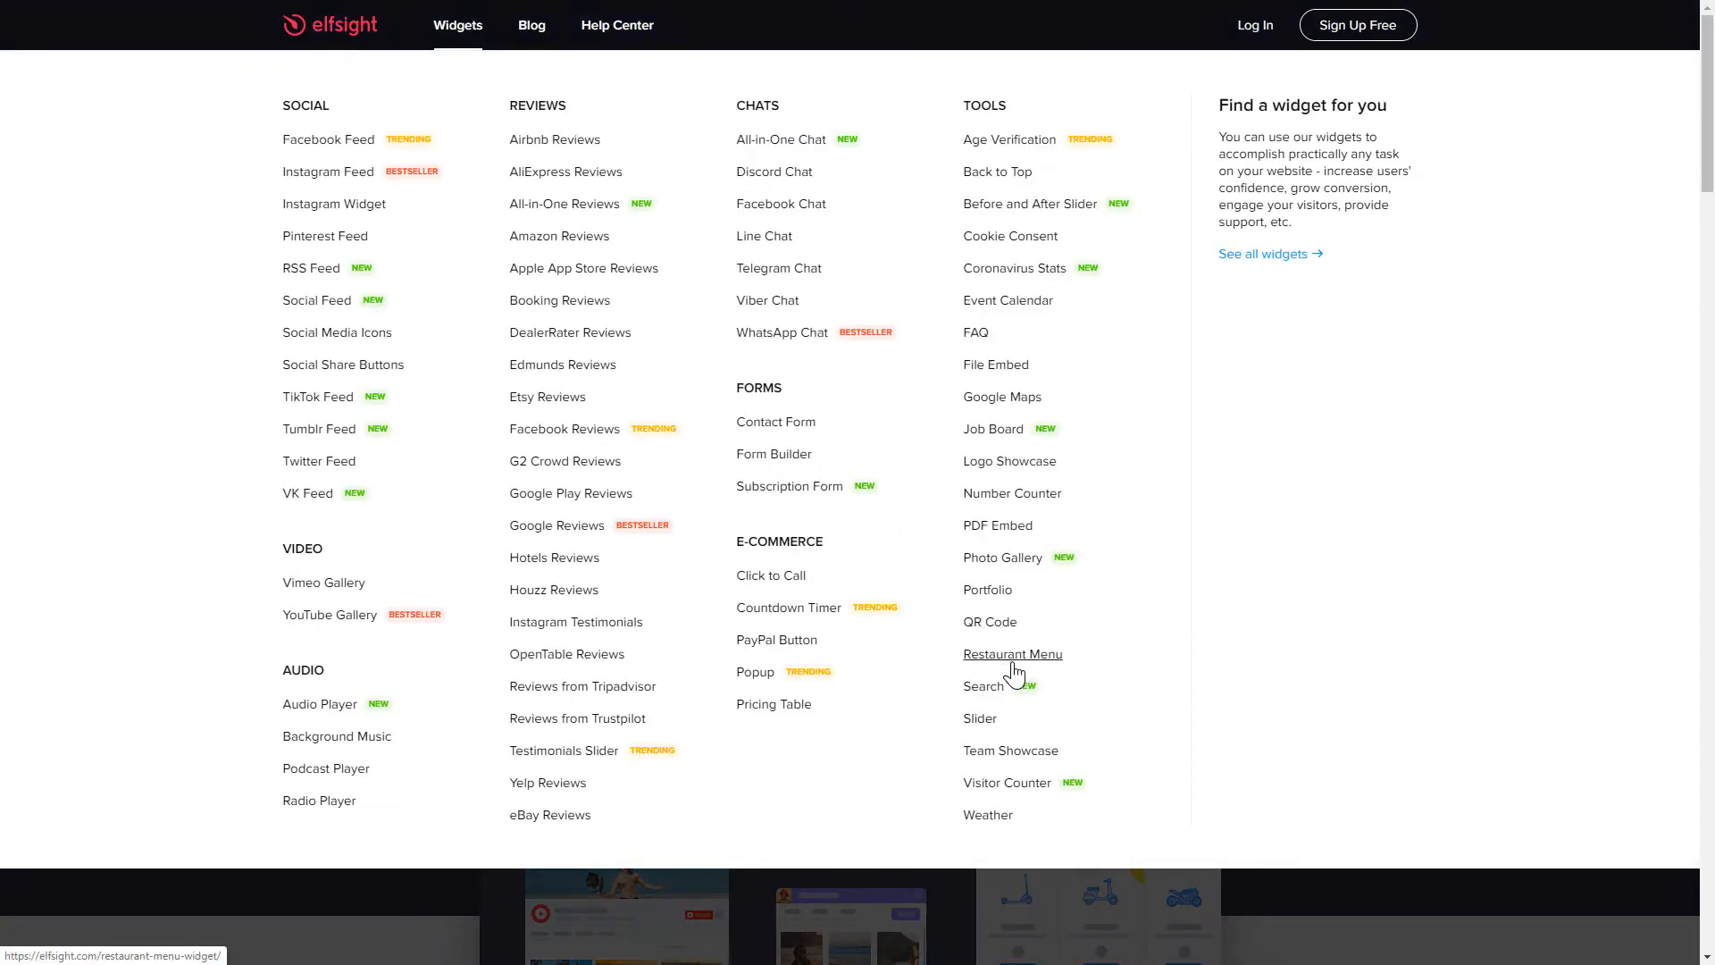
left_click(1012, 654)
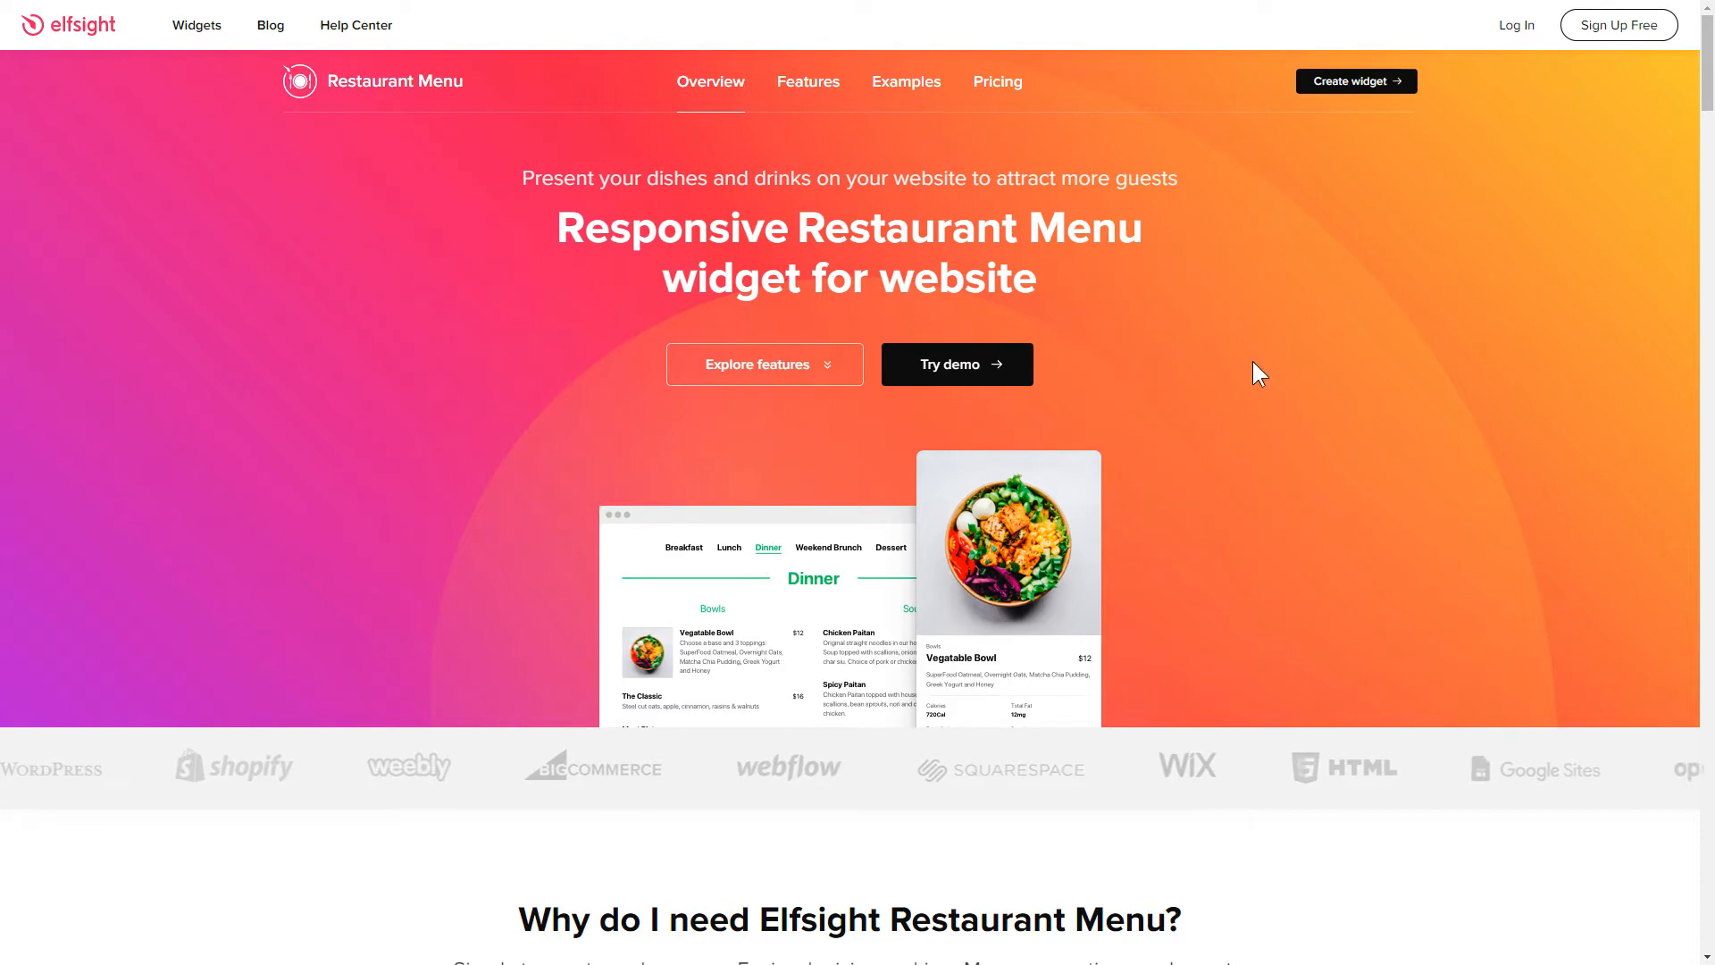
left_click(1355, 80)
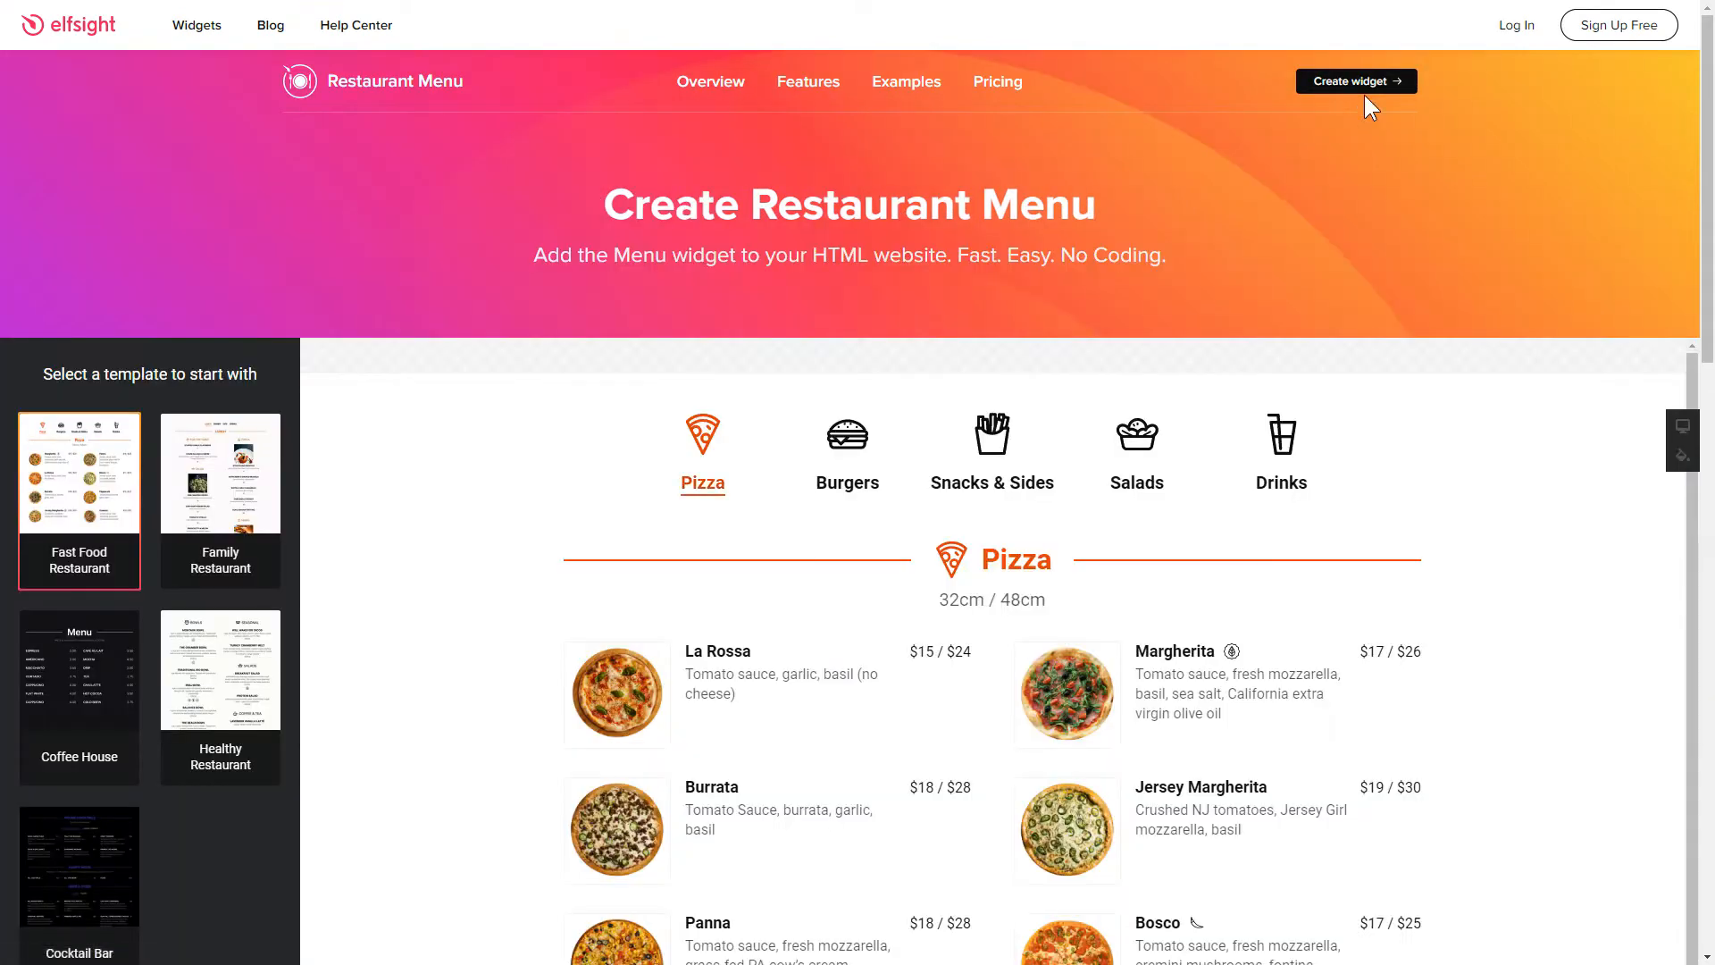
scroll("down", 3)
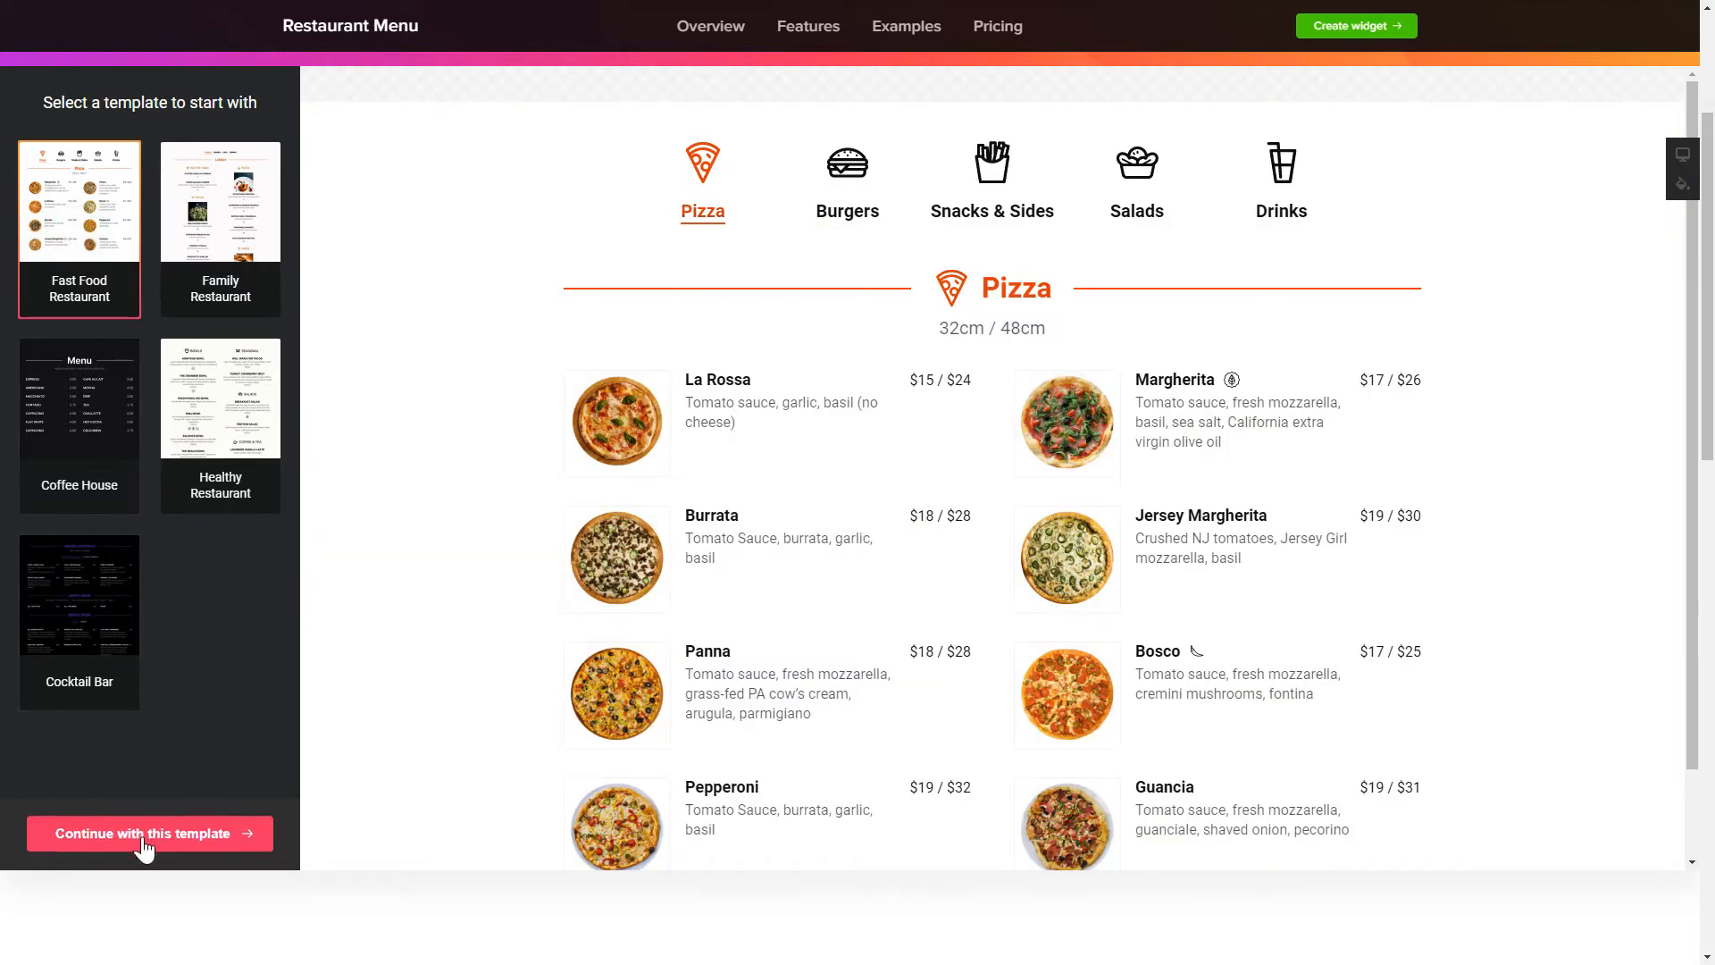
- Load the Fast Food Restaurant template and browse the menu icon library
left_click(150, 834)
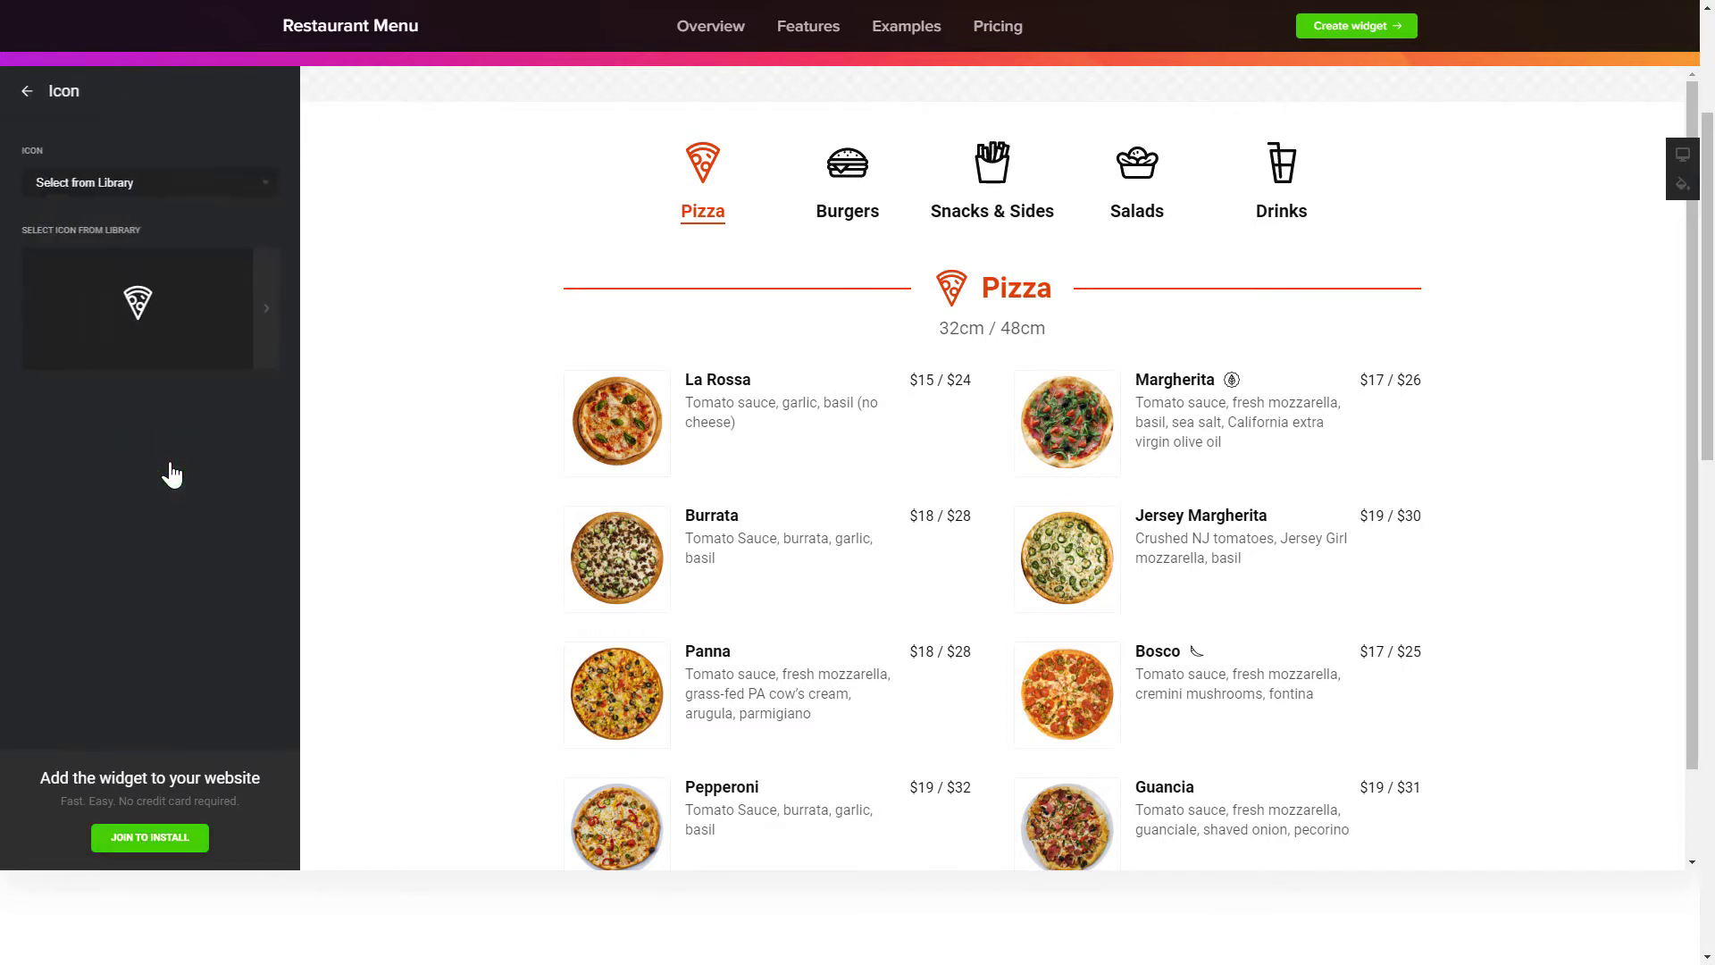
left_click(138, 308)
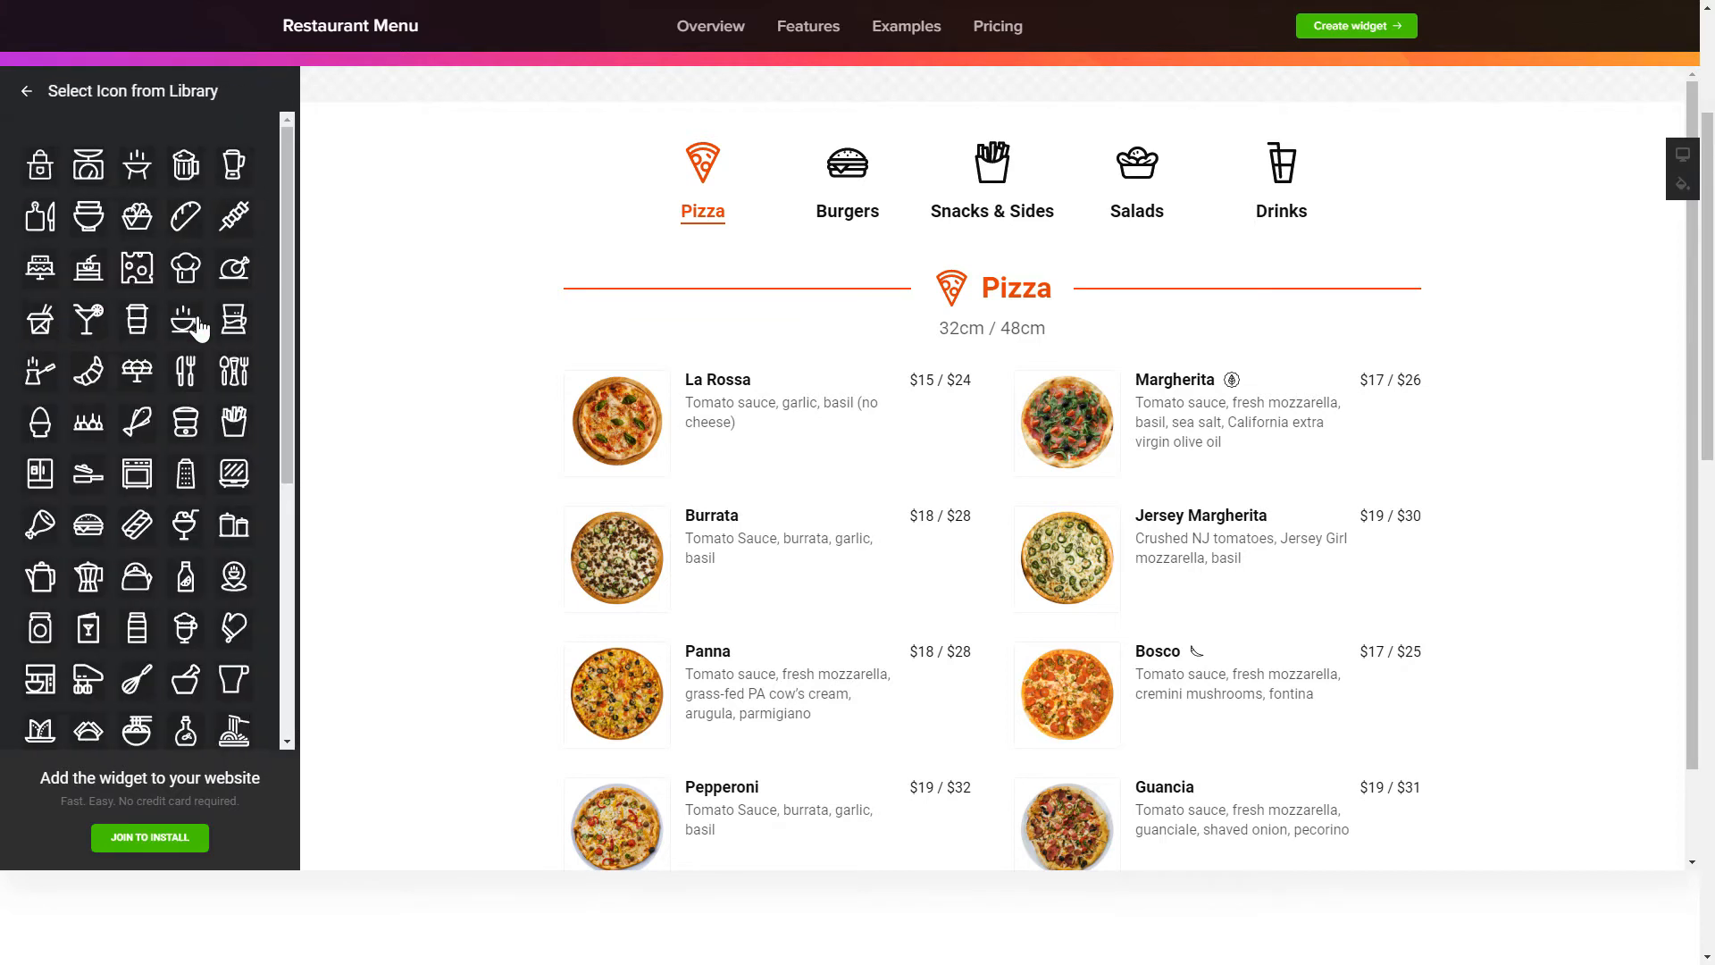
- Review the Layout, Item, Style and Menus settings of the pizza menu
left_click(26, 91)
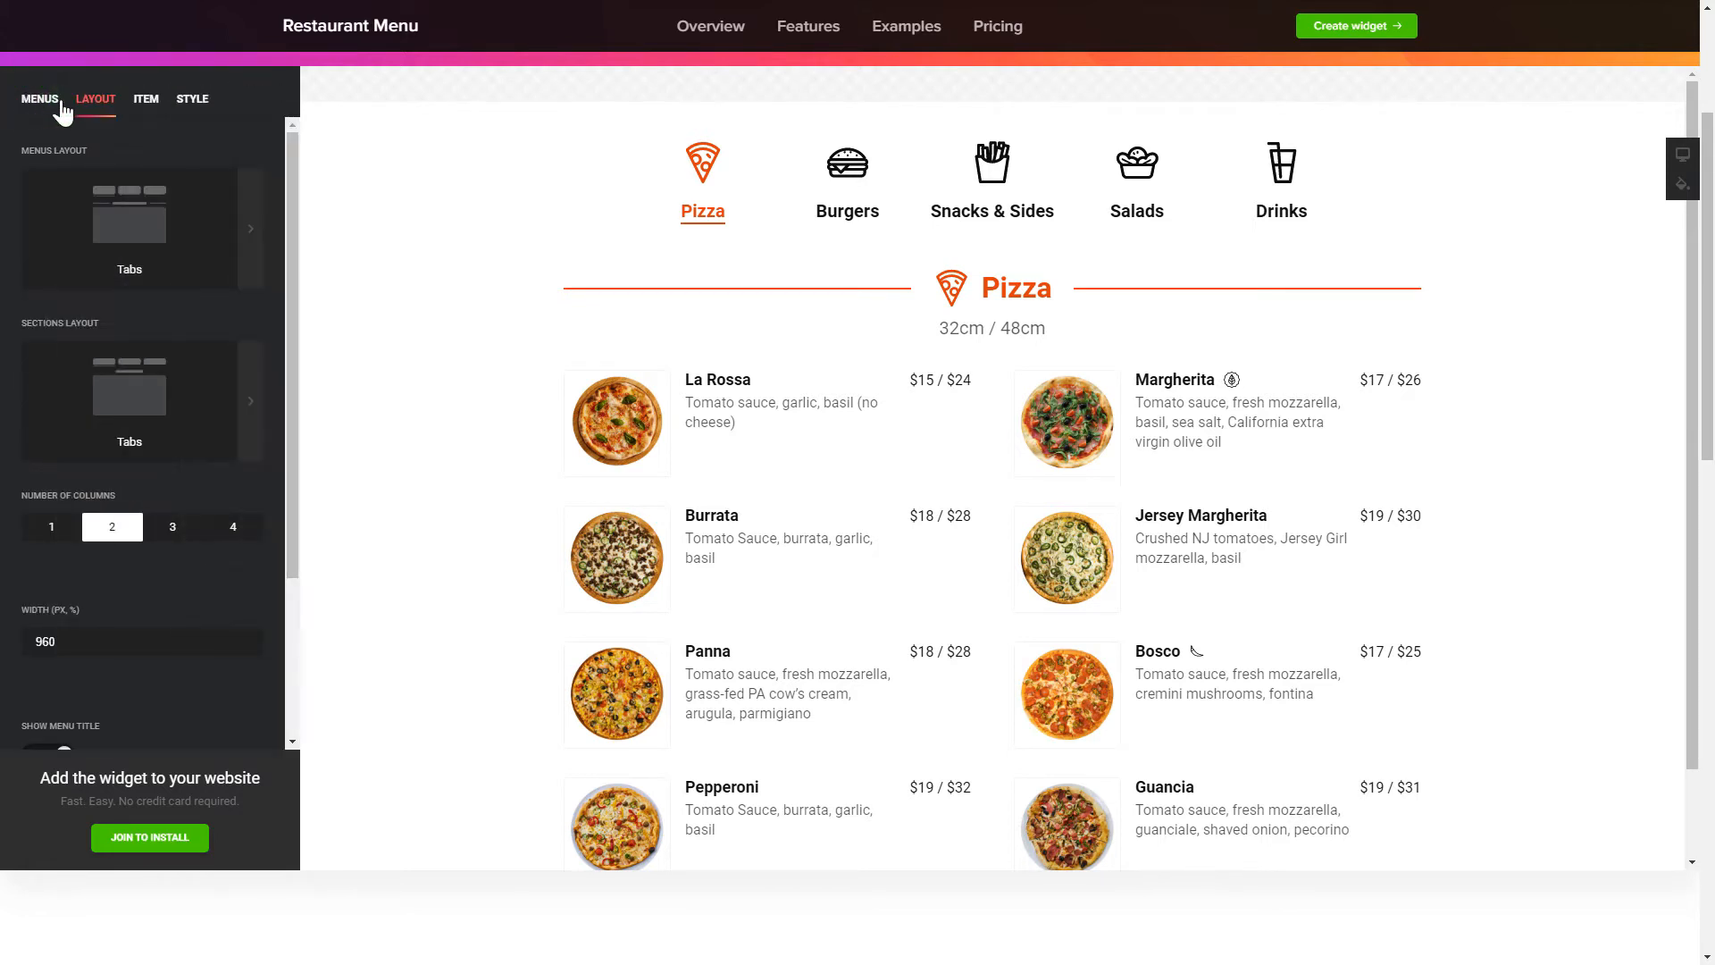
left_click(145, 100)
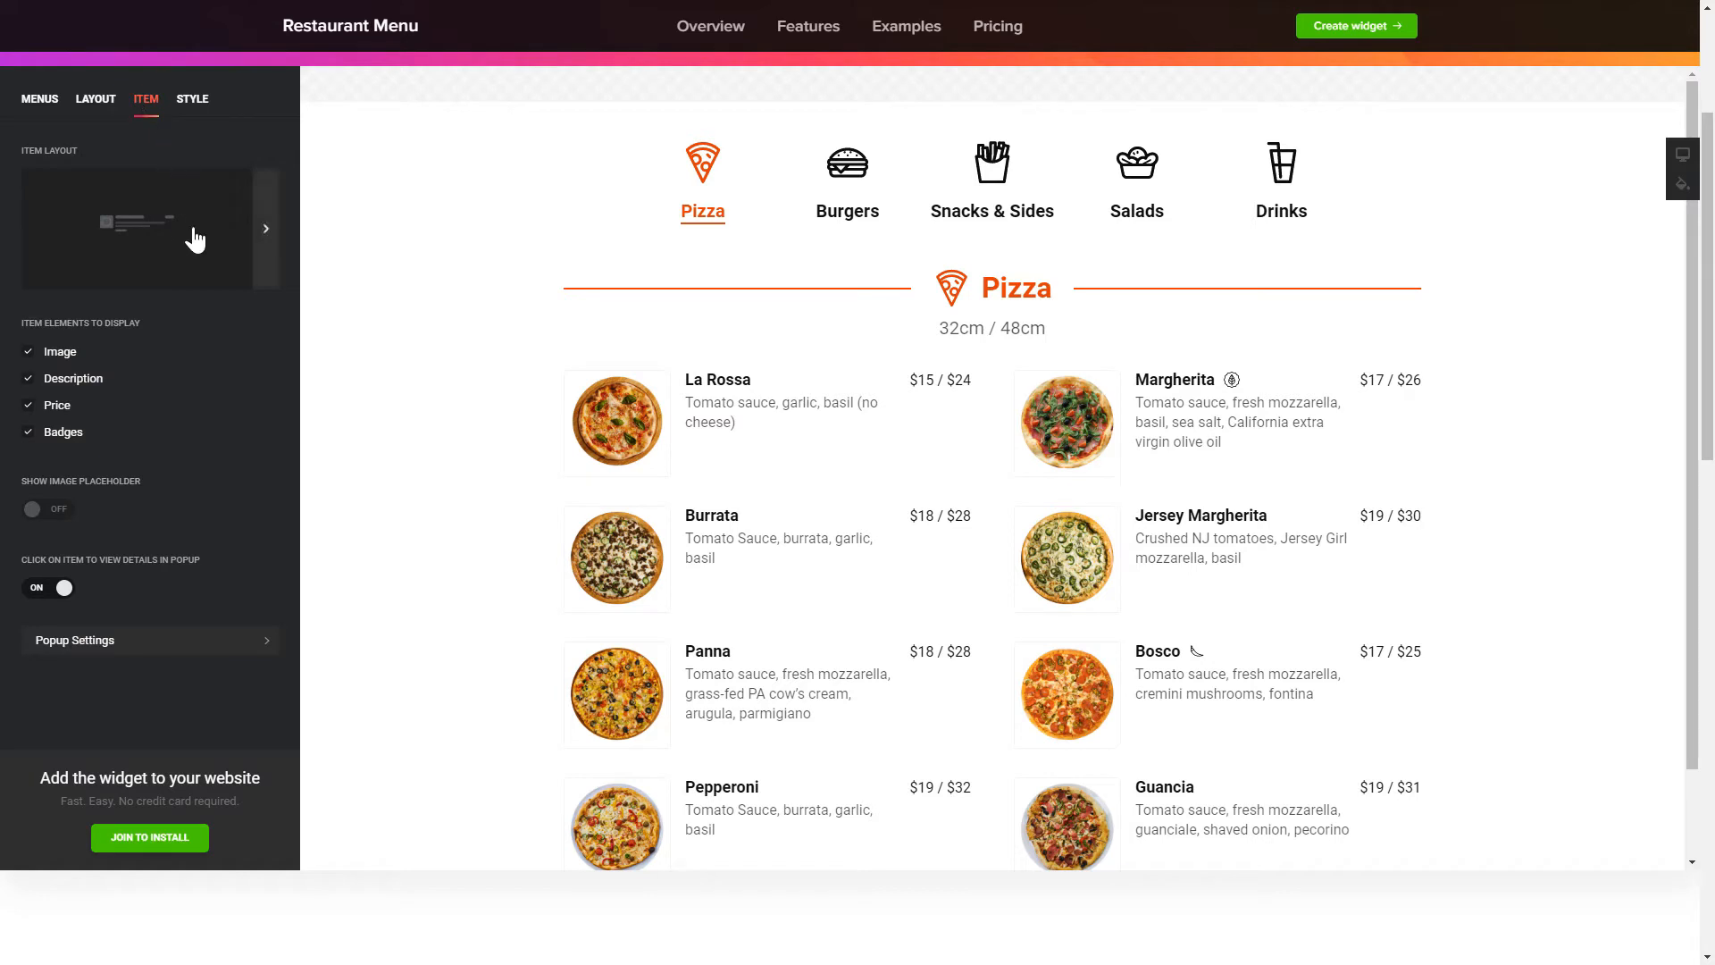
left_click(194, 230)
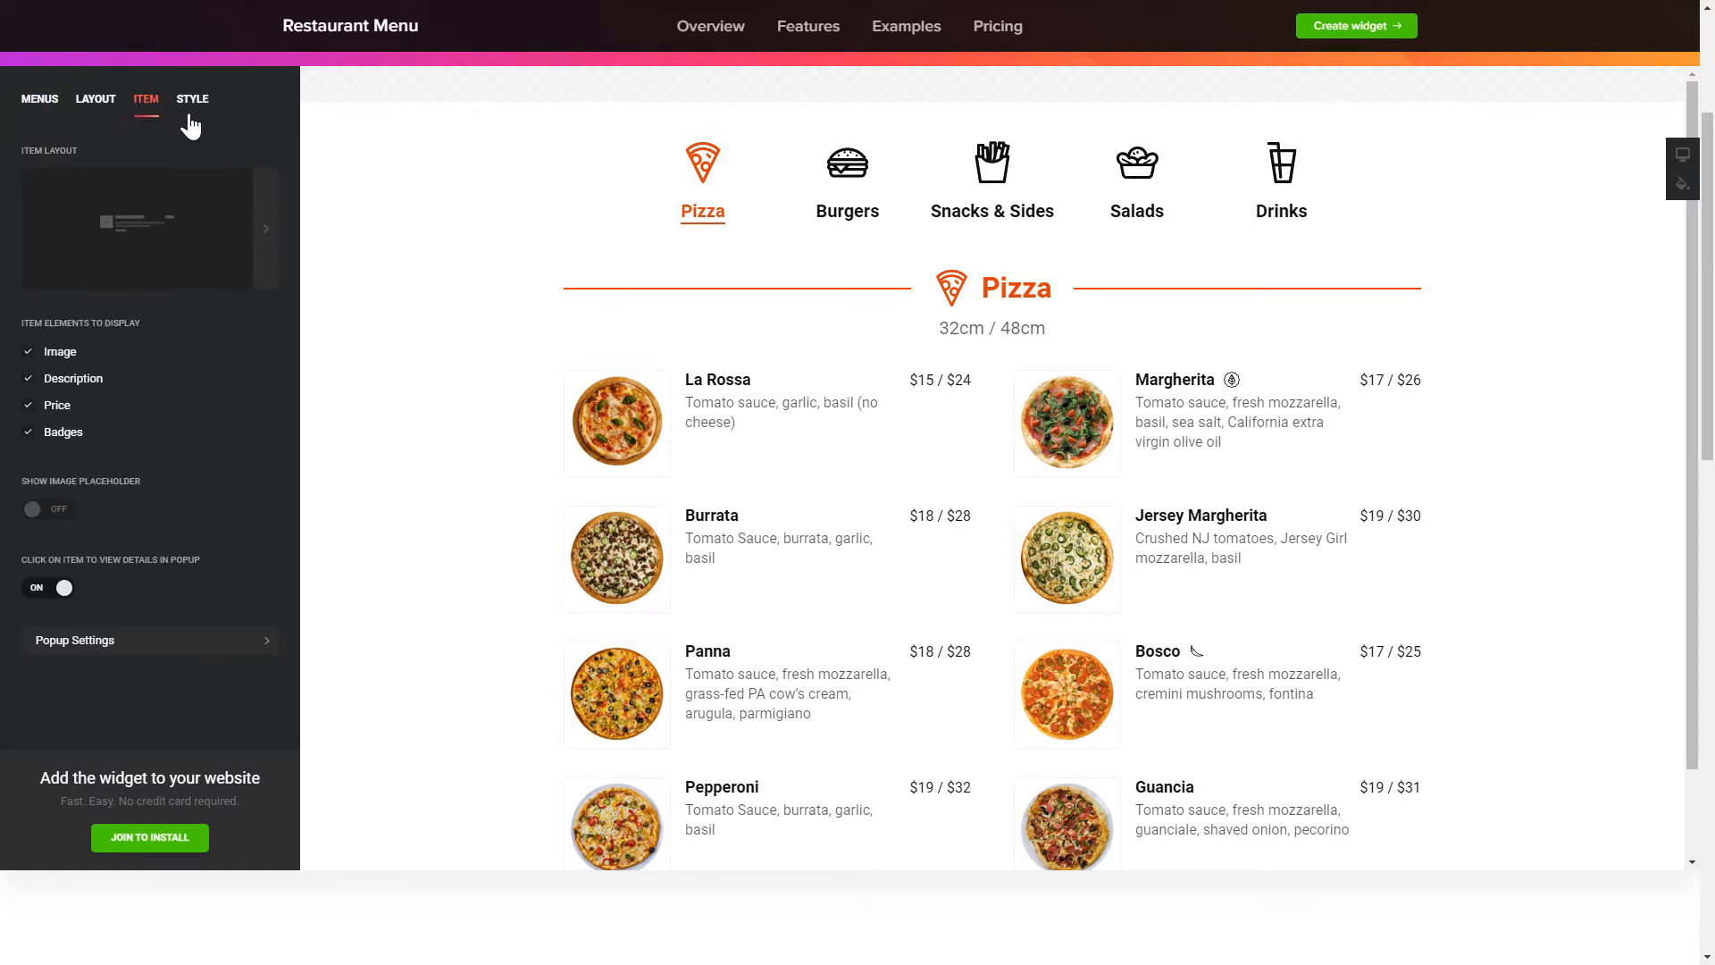
left_click(193, 98)
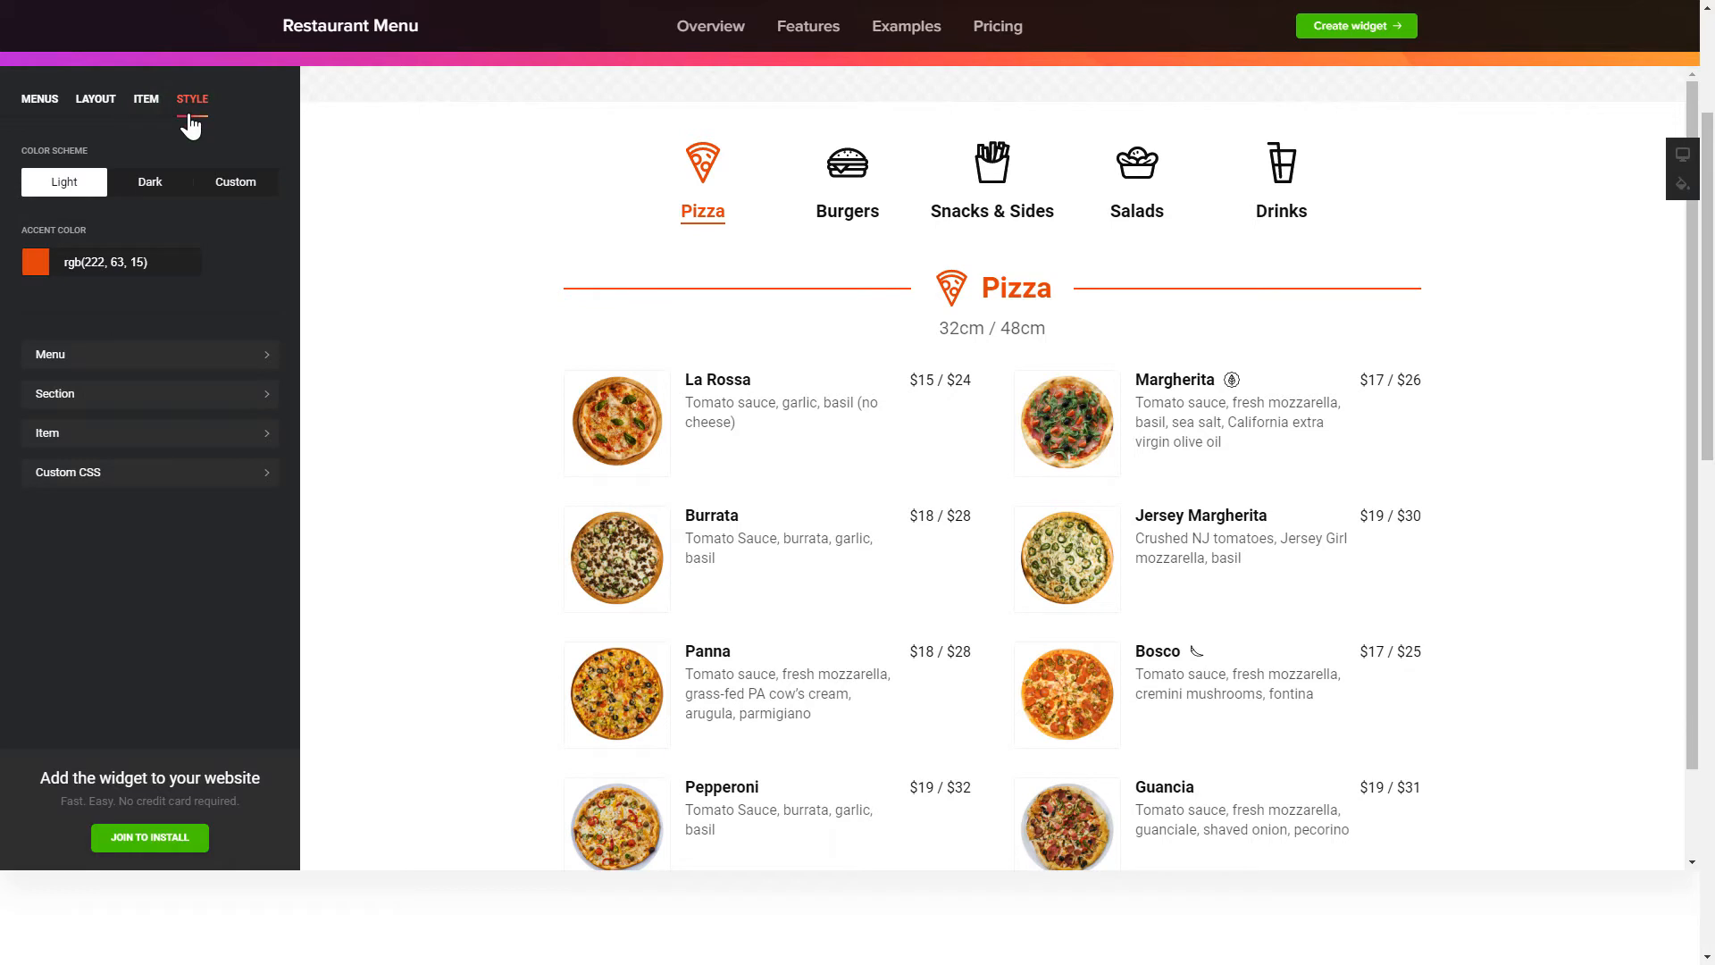
mouse_move(67, 128)
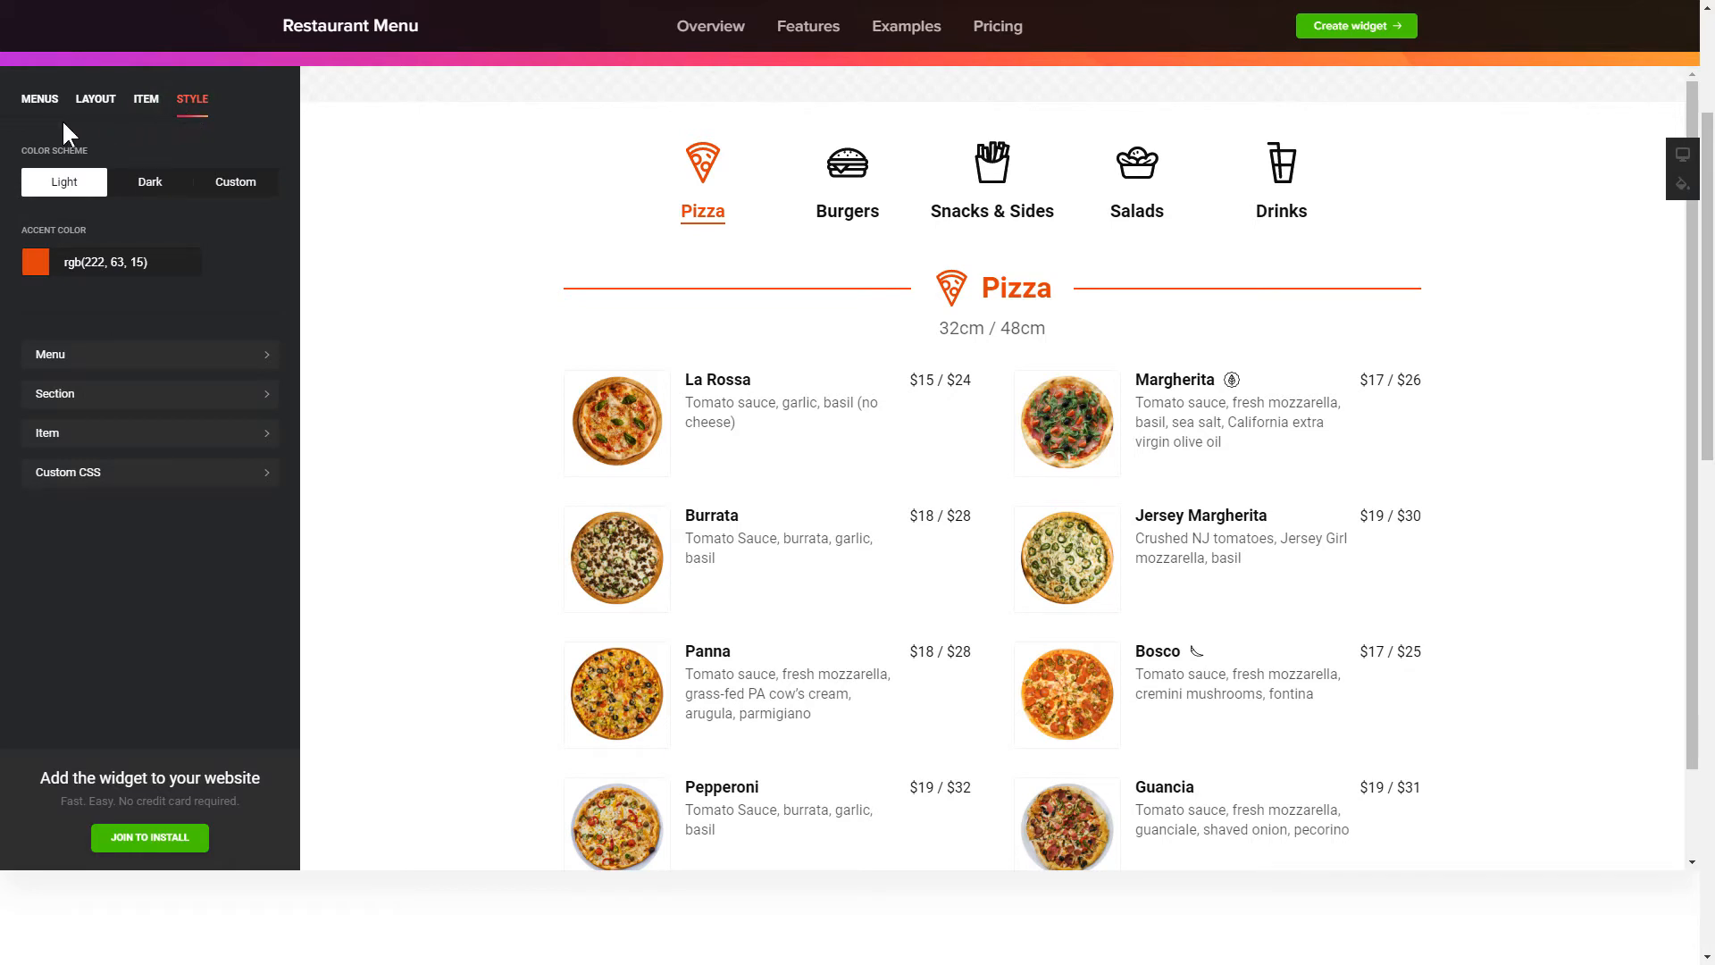
left_click(39, 98)
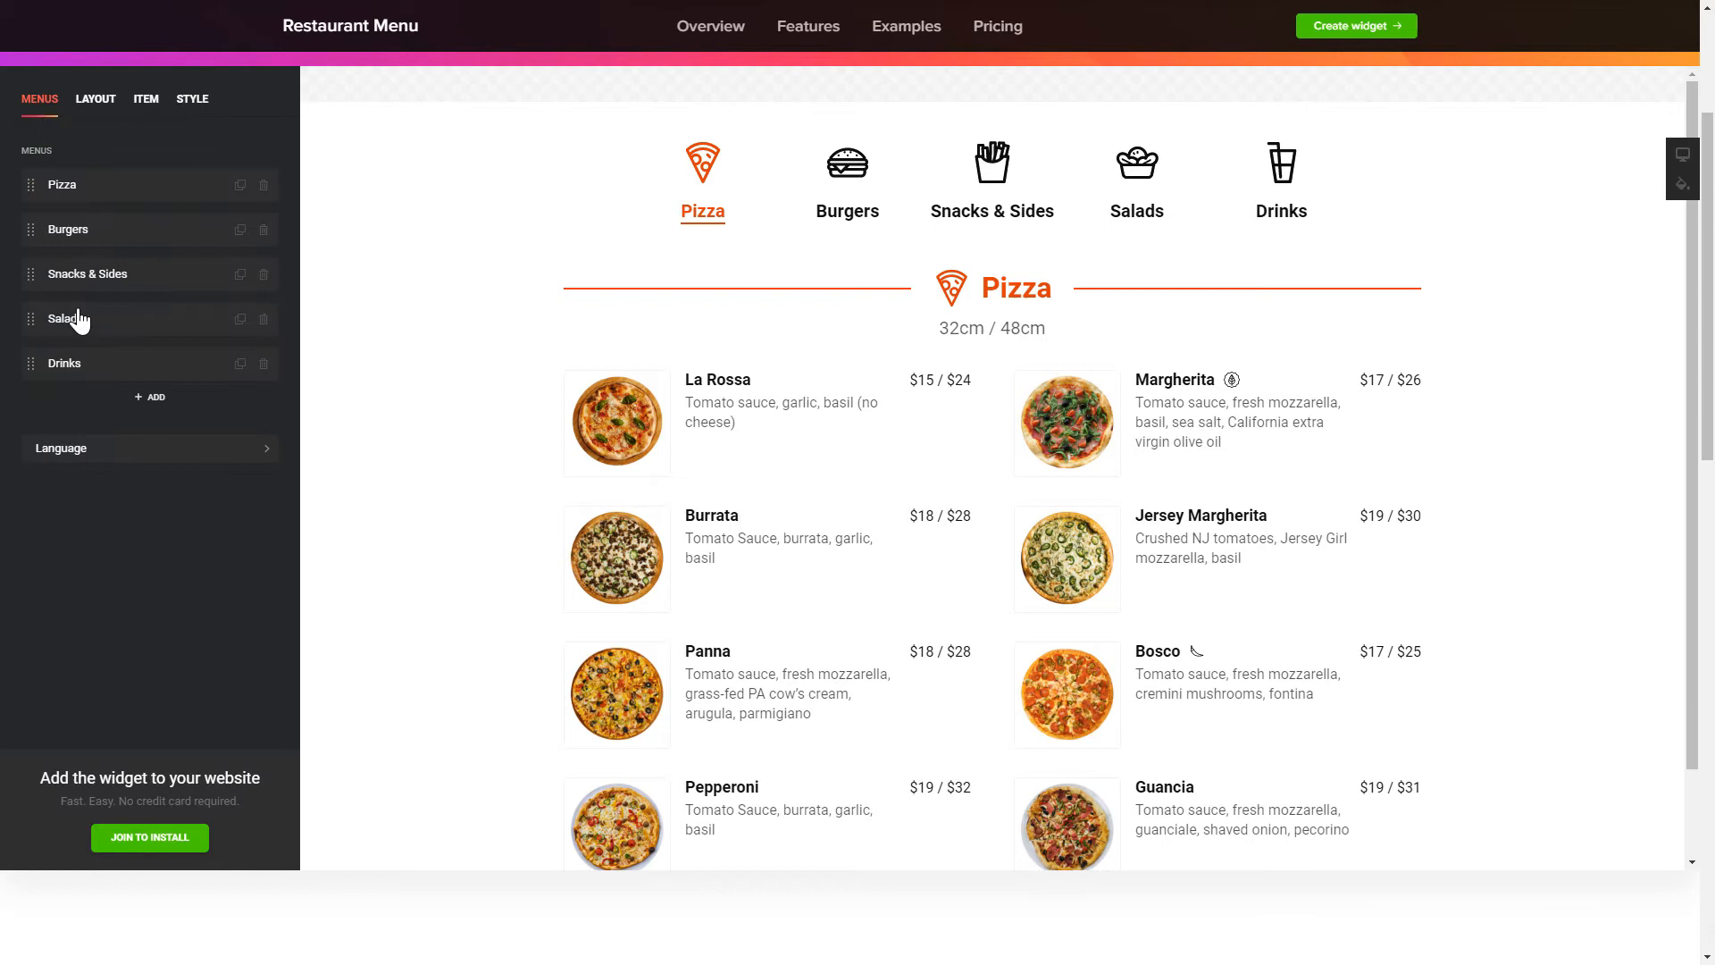
- Sign up for an Elfsight account with email and password to install the widget
left_click(150, 837)
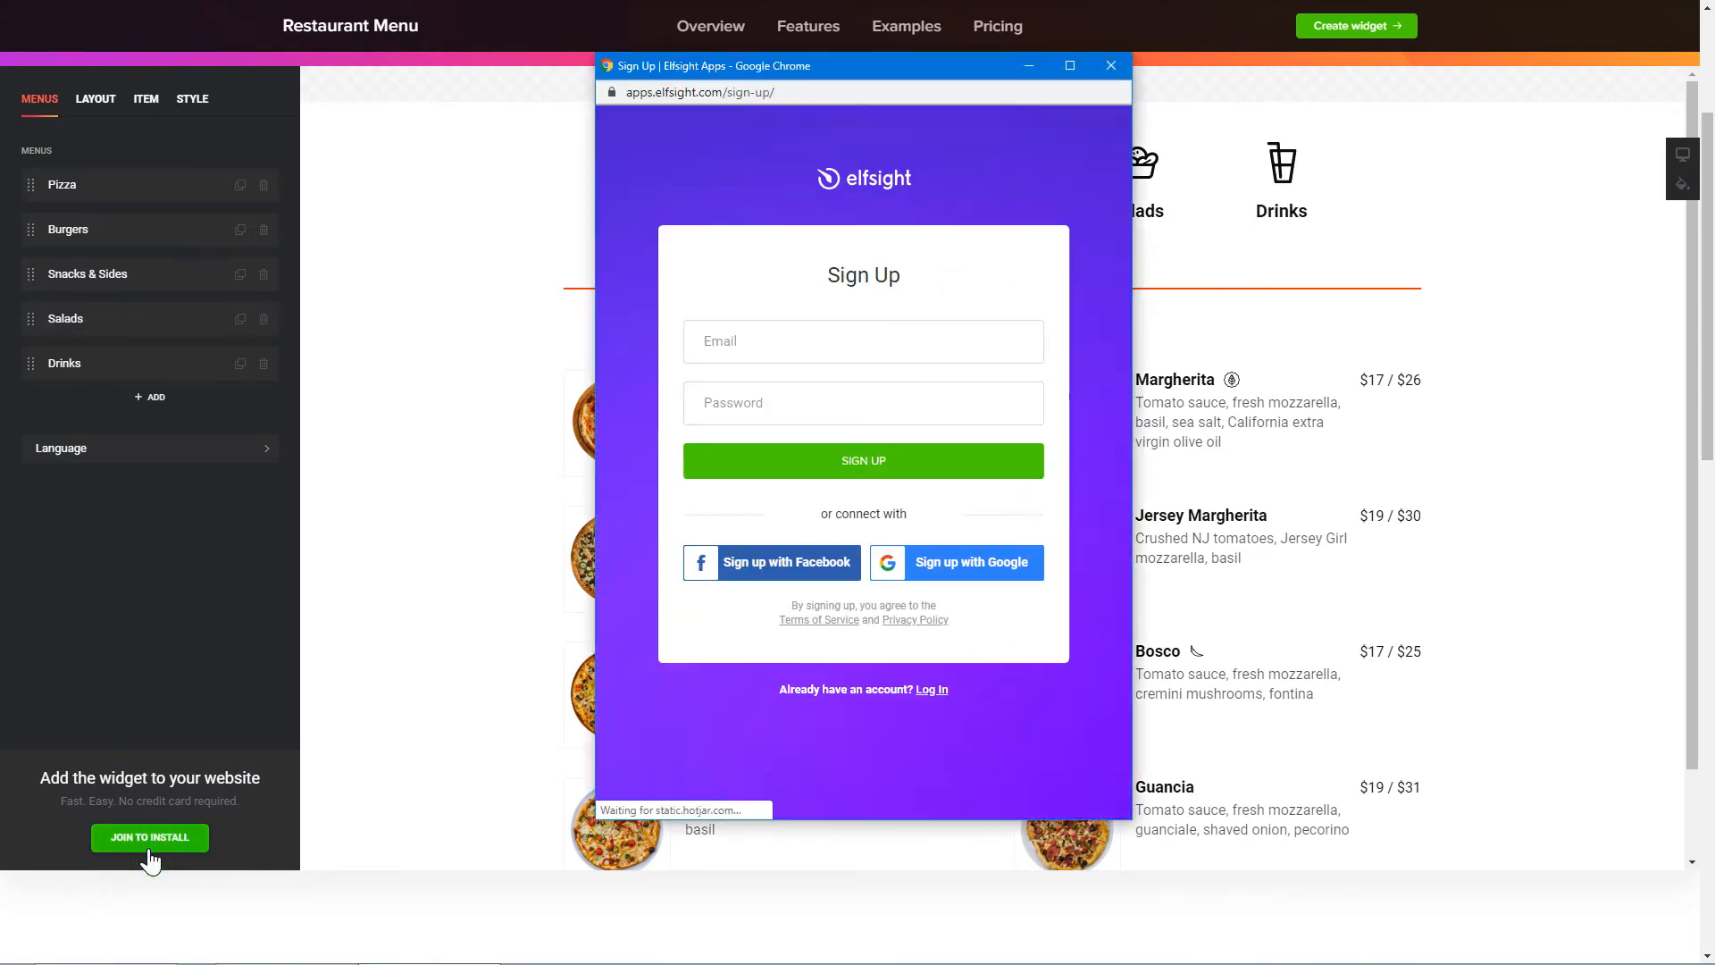
left_click(863, 341)
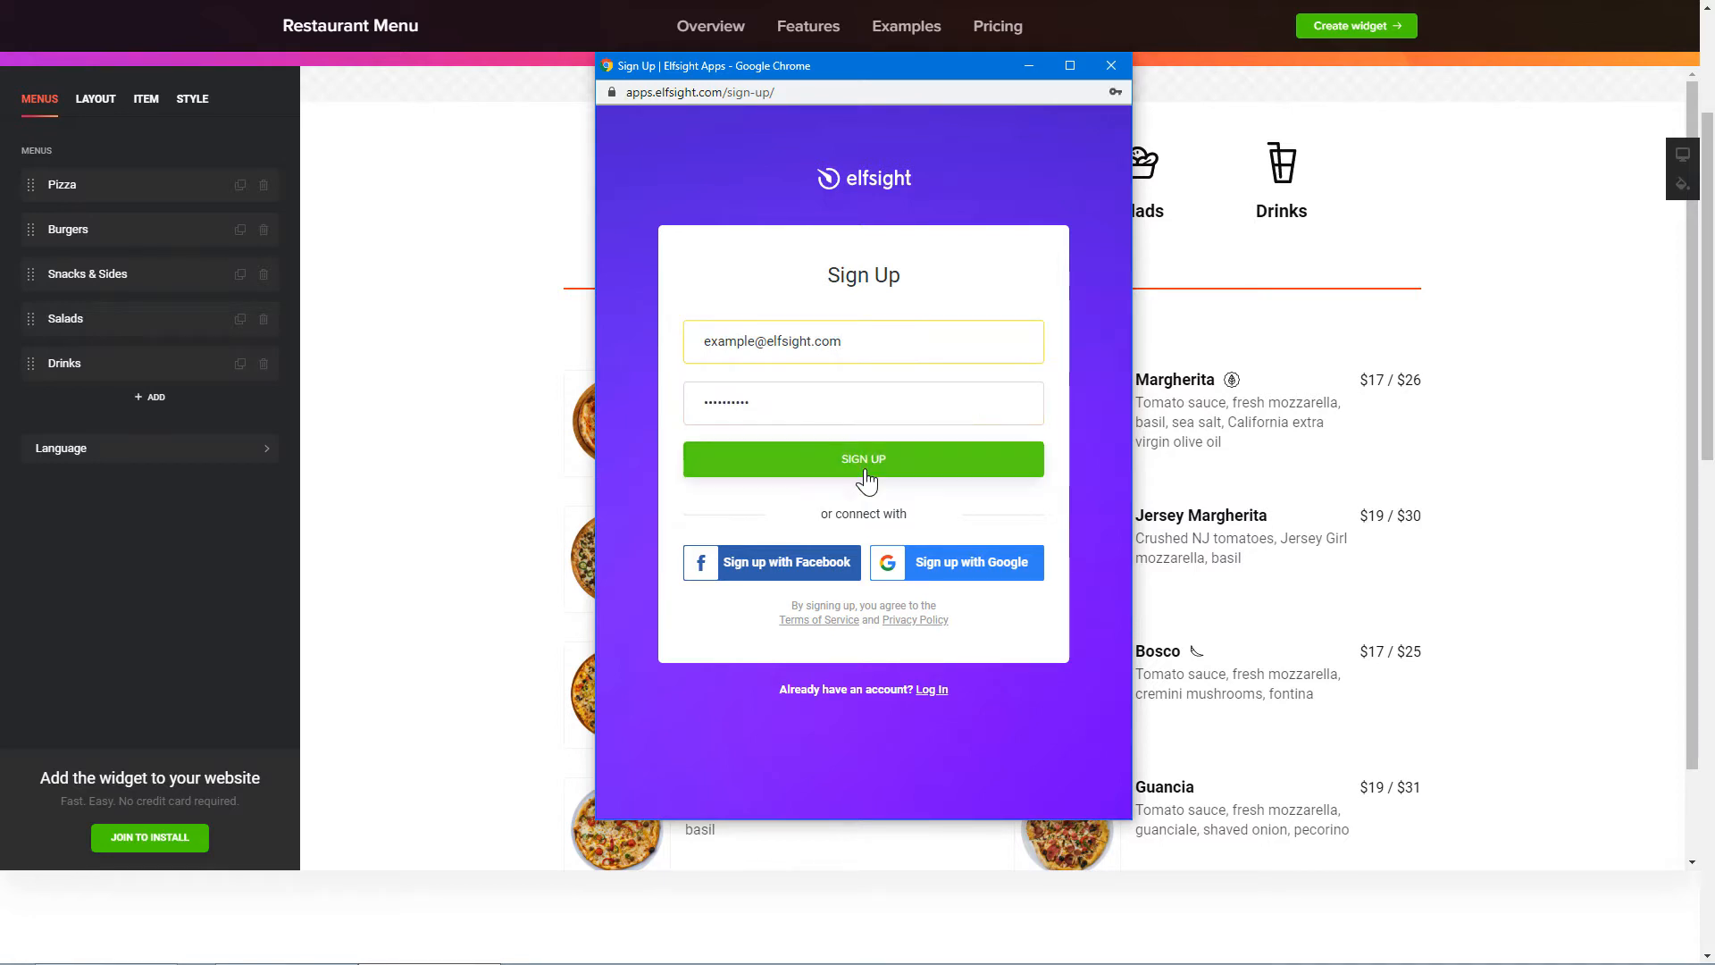
left_click(863, 459)
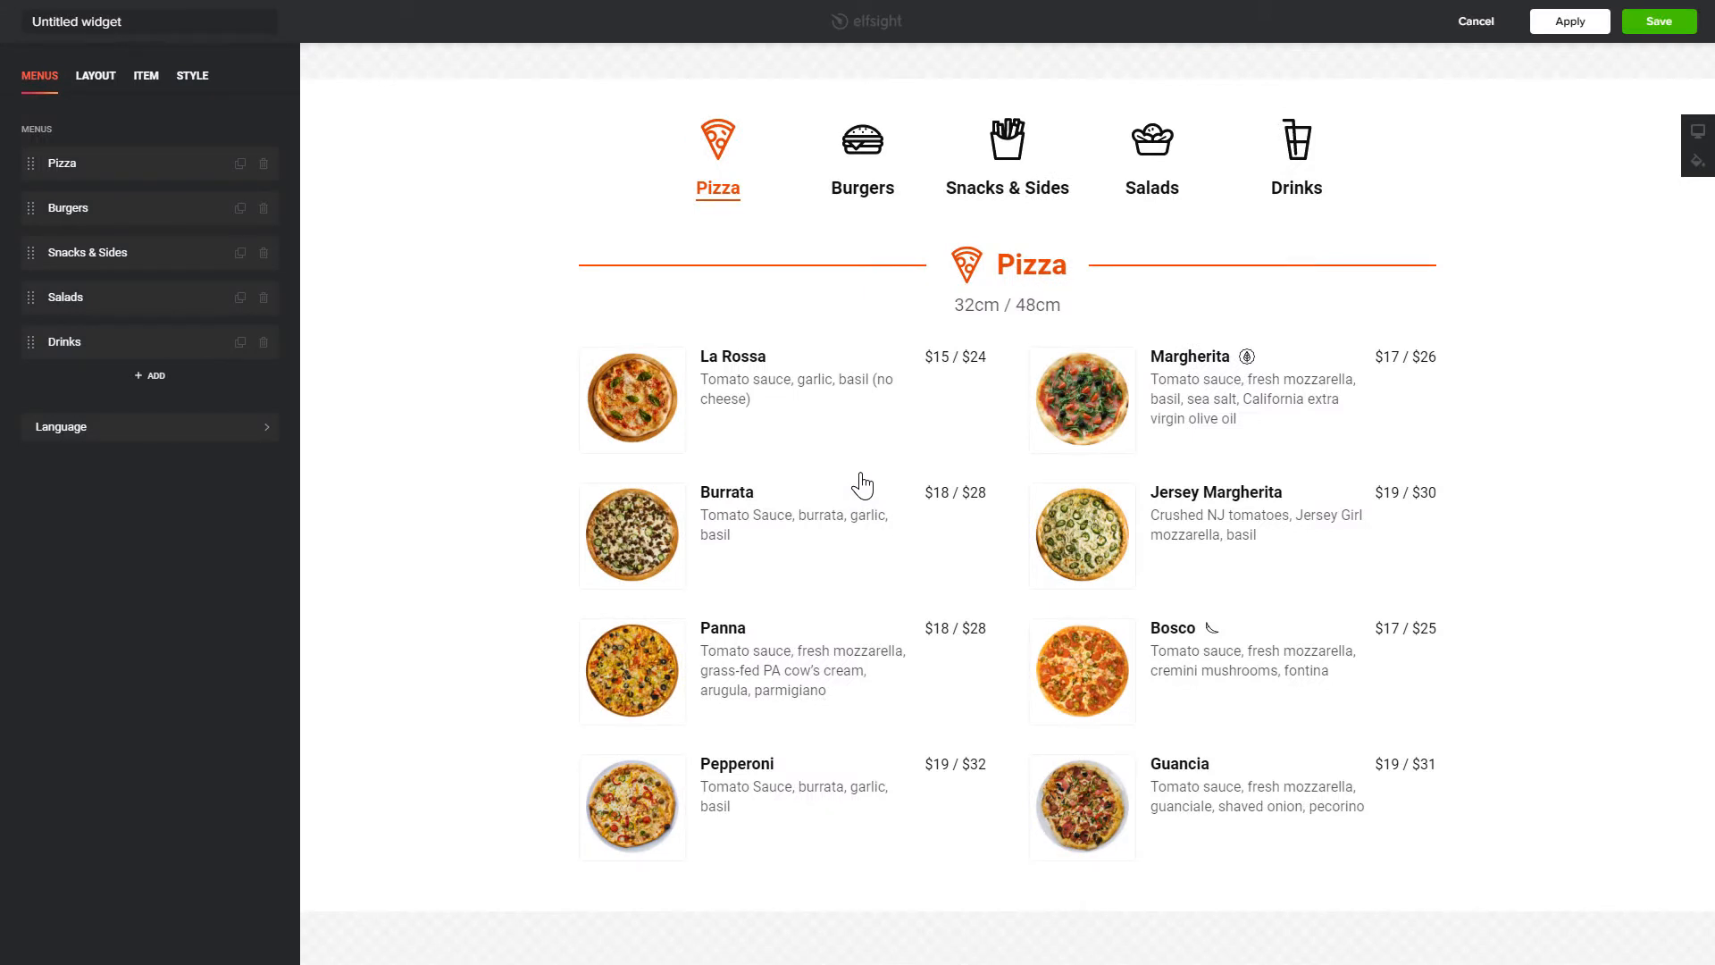
- Save the untitled restaurant menu widget and copy its installation code
left_click(1658, 21)
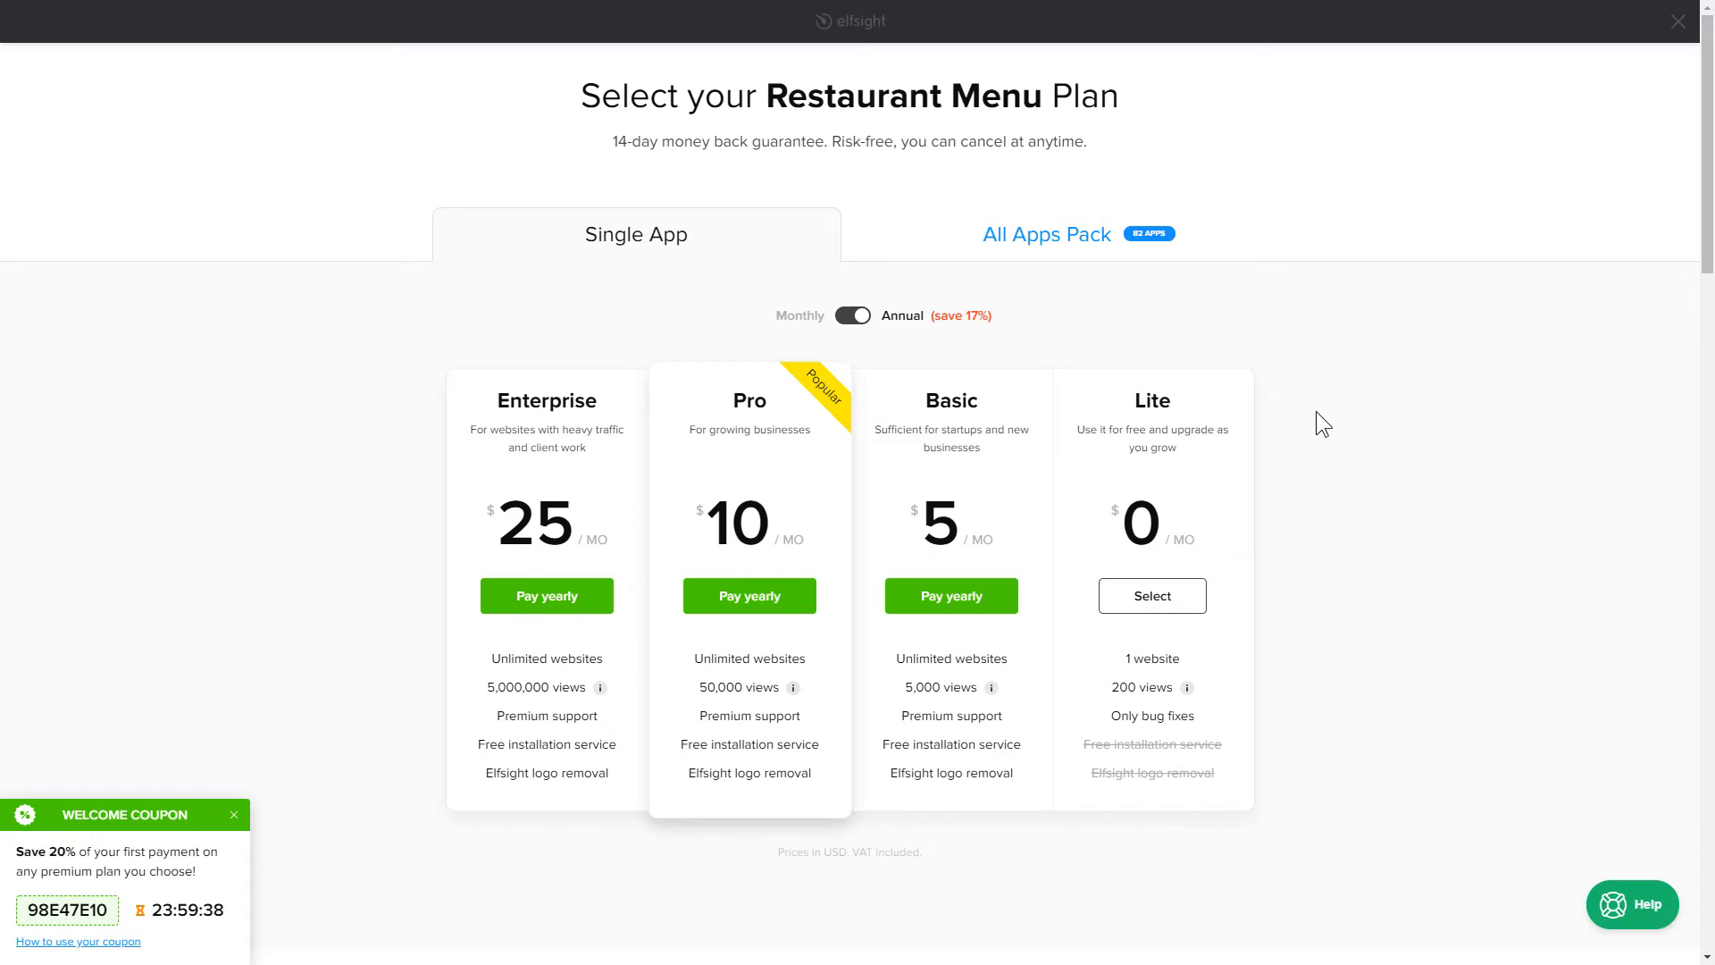
mouse_move(446, 498)
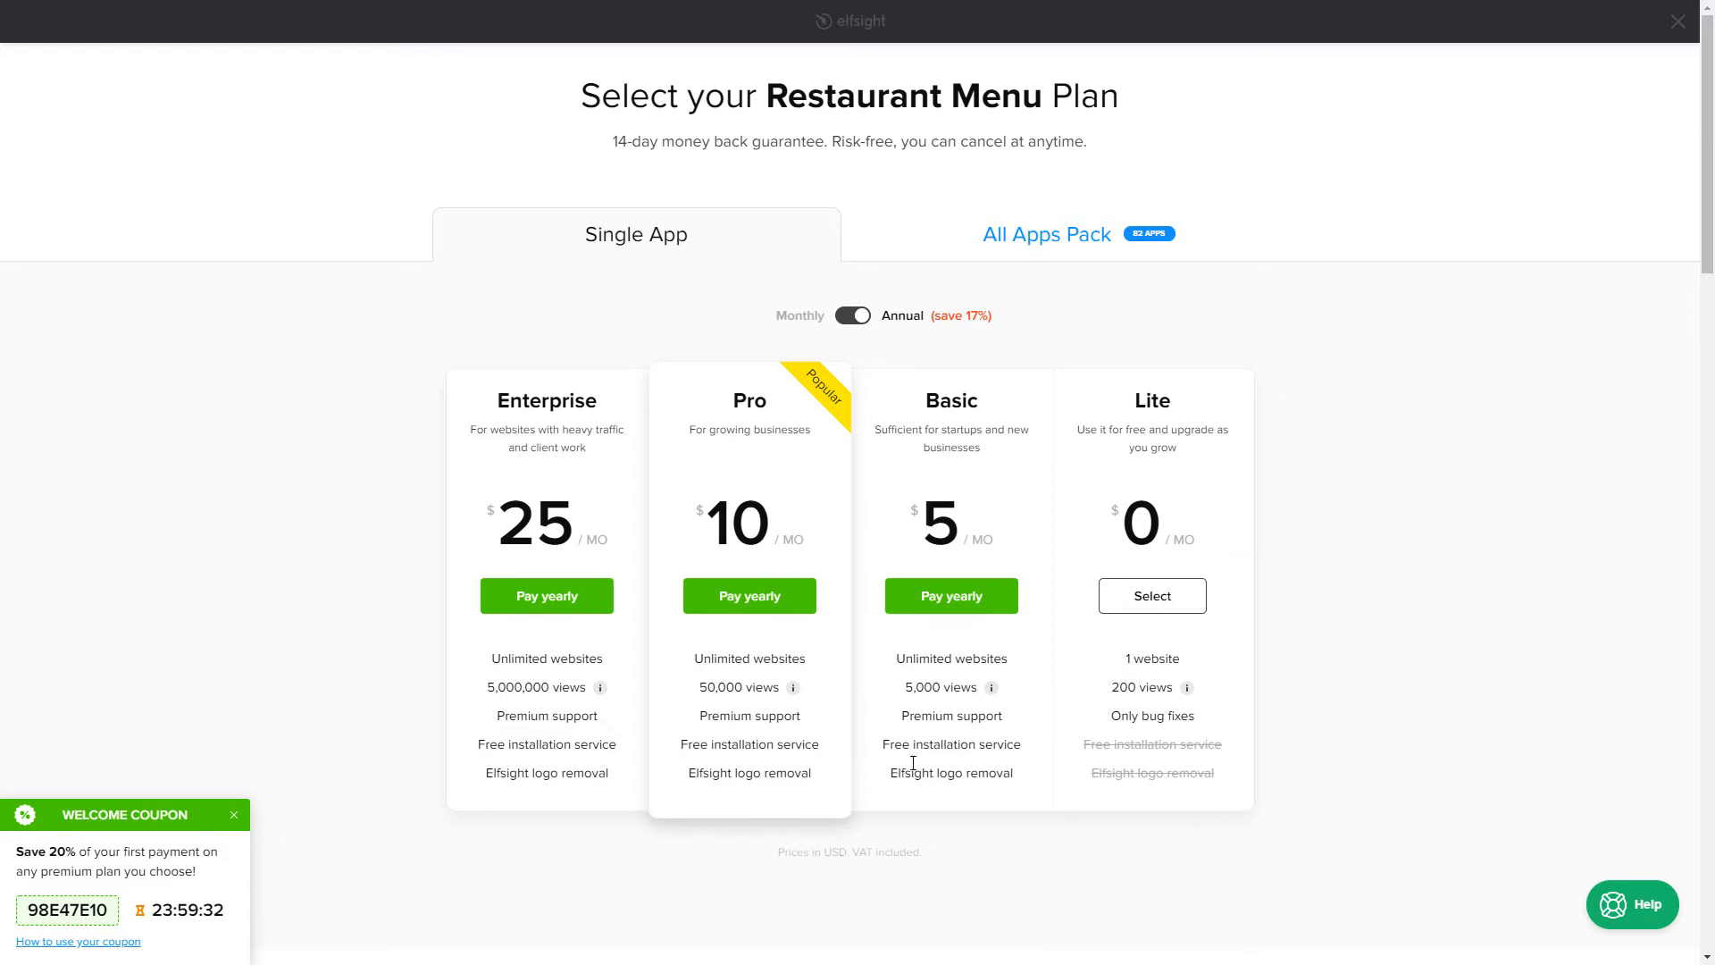
left_click(1152, 596)
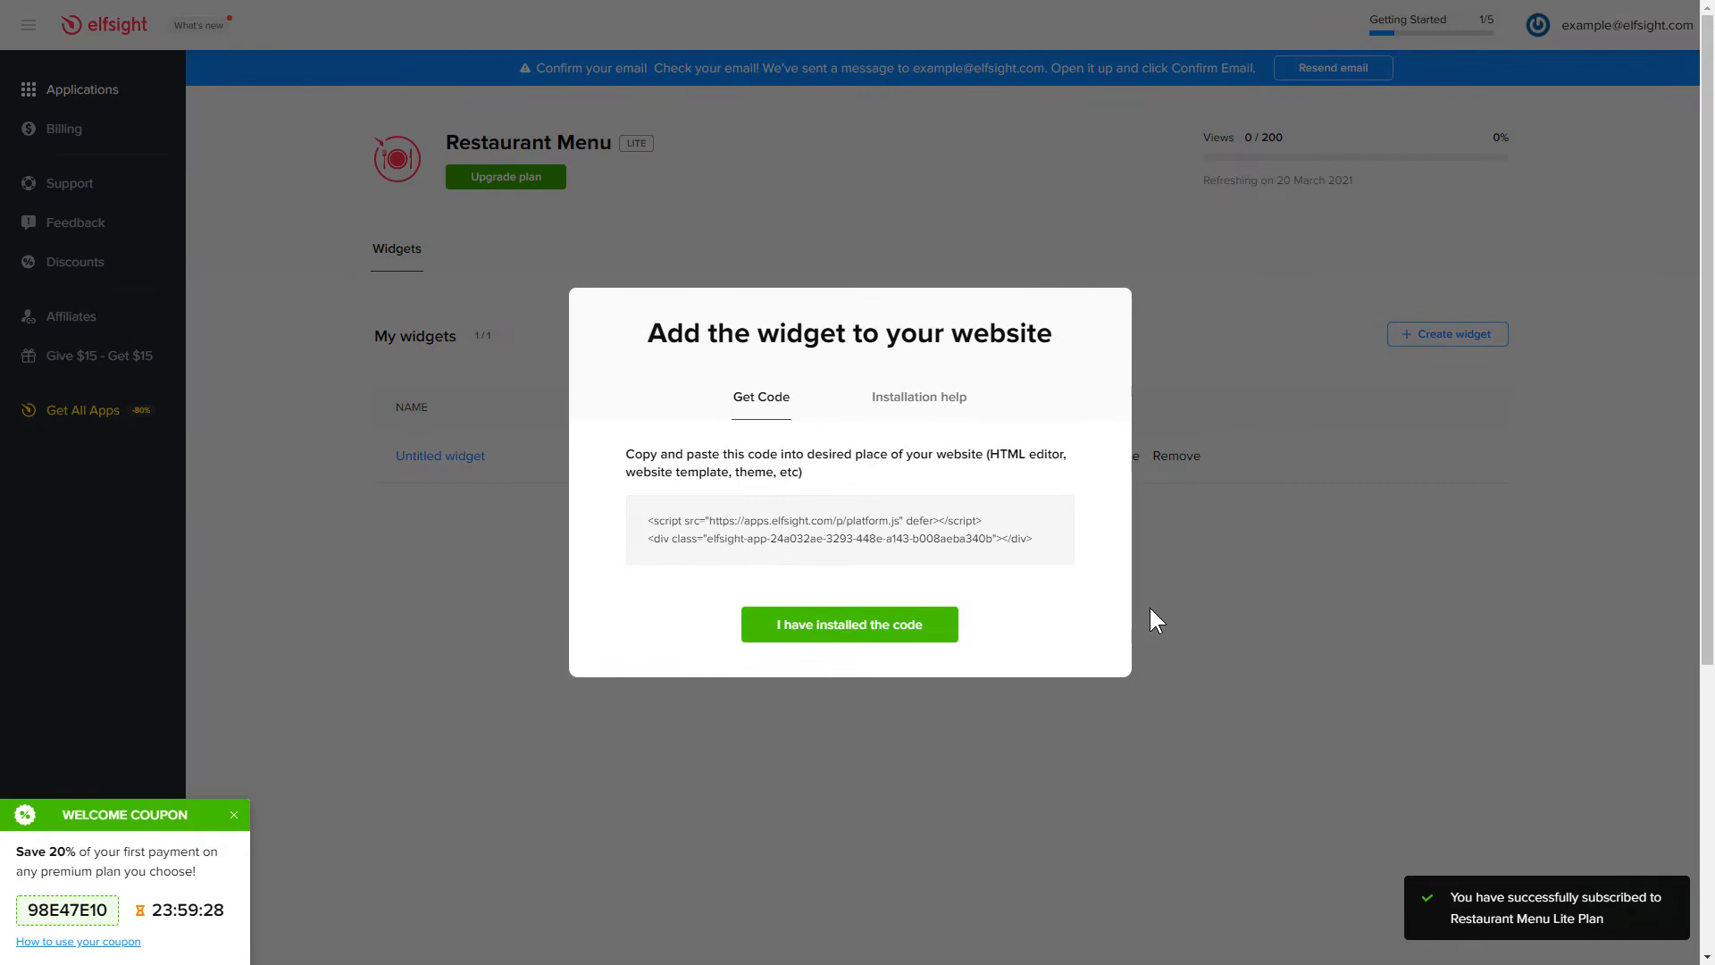
left_click(1047, 549)
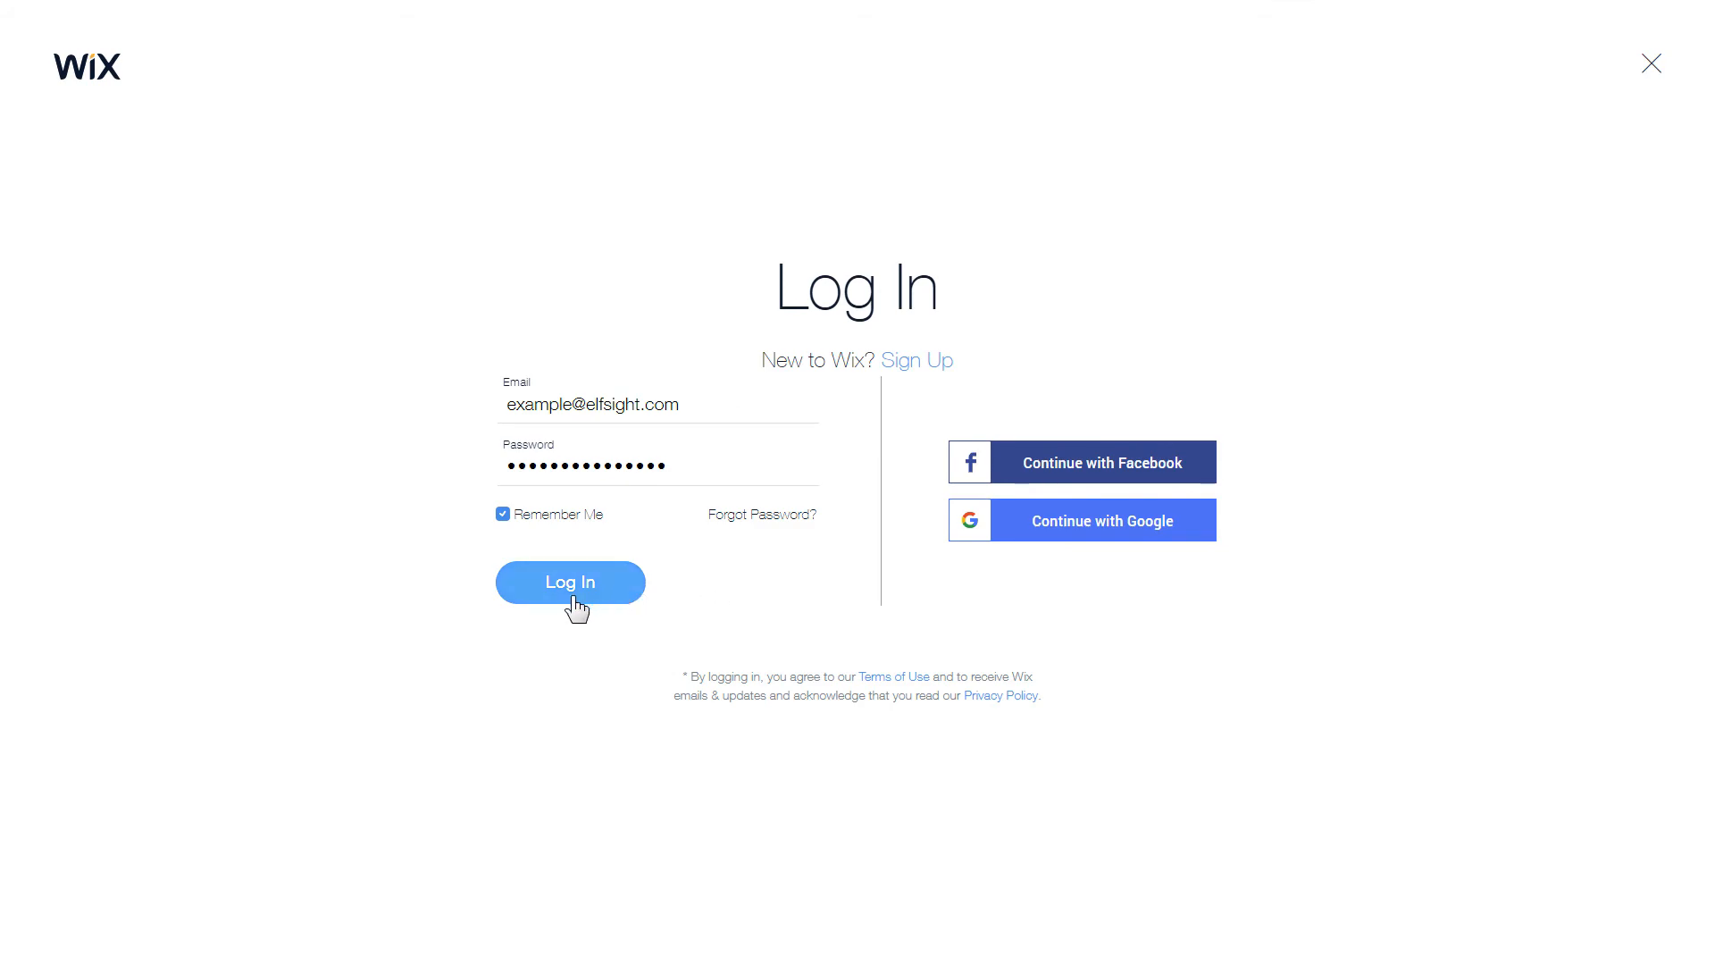
- Log into Wix and open the Mysite home page in the Wix Editor
left_click(570, 582)
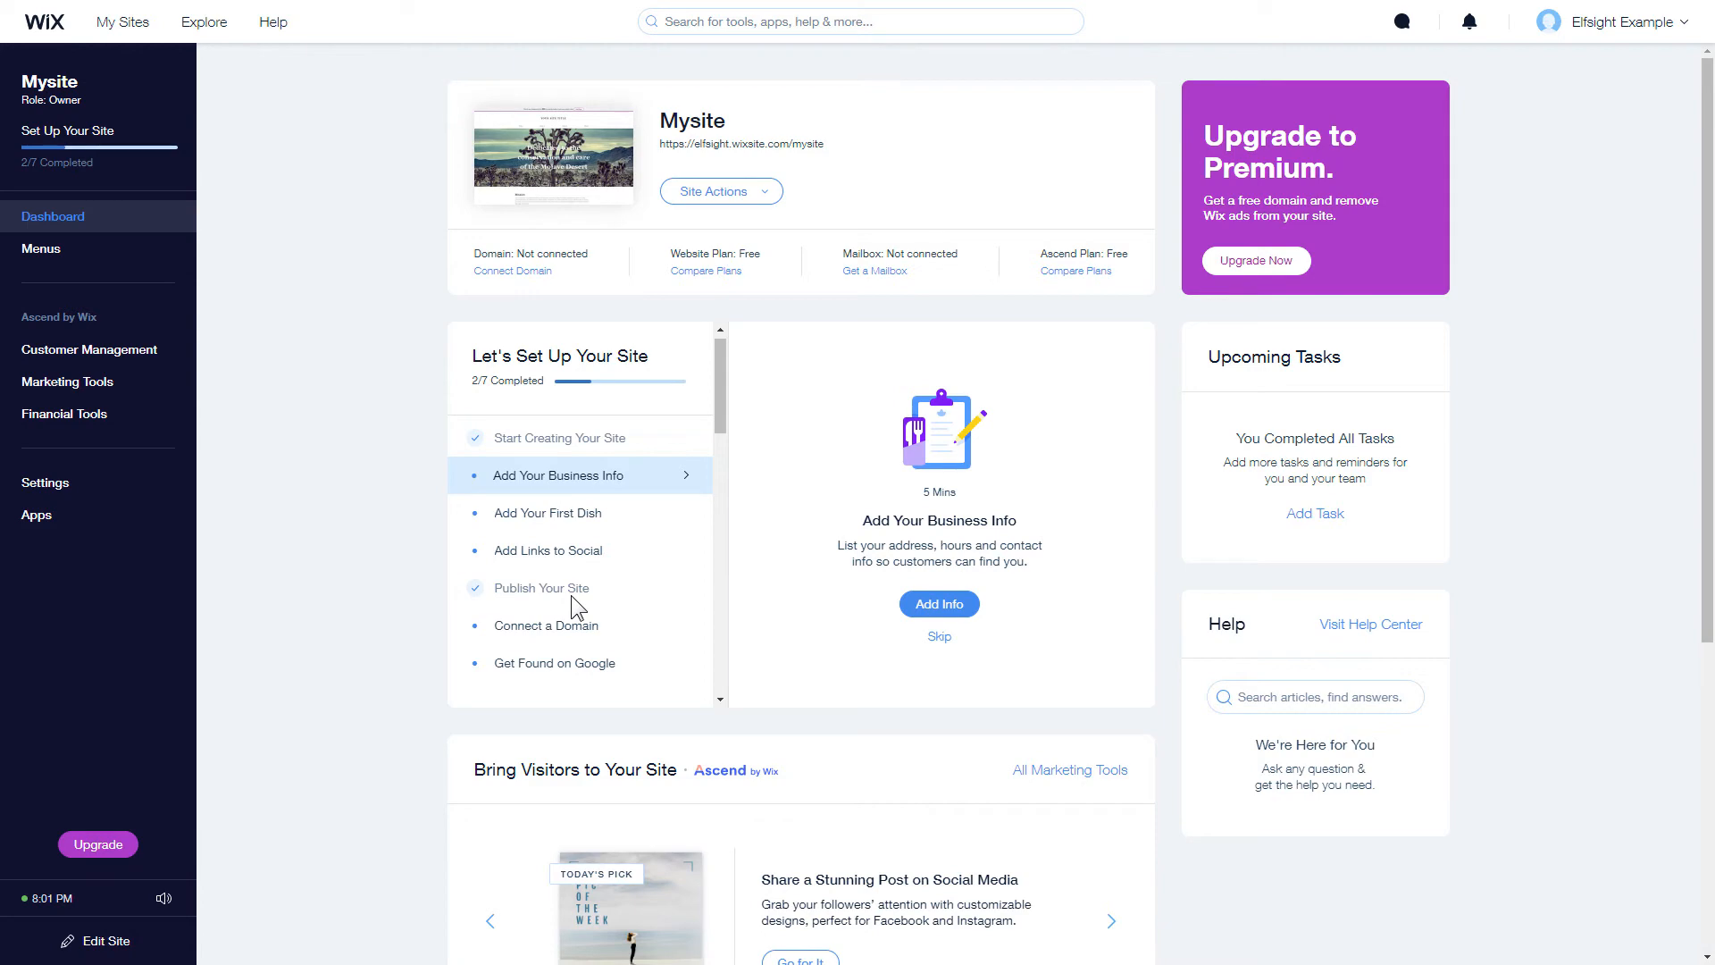
left_click(98, 940)
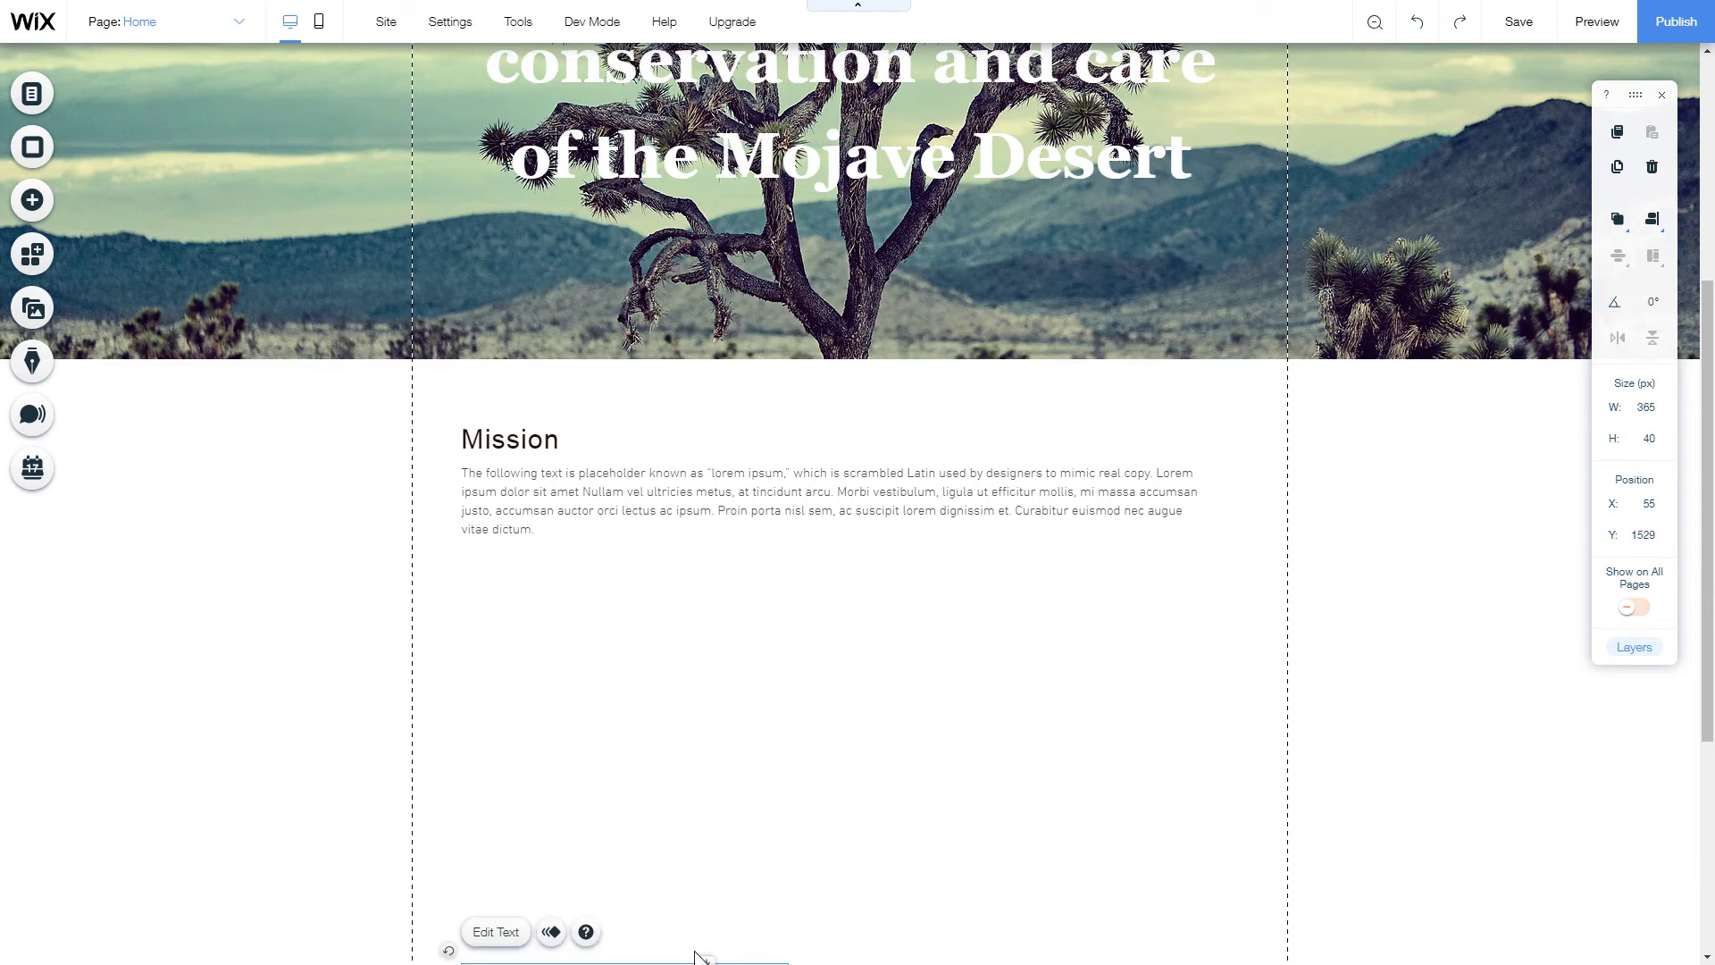
- Add a full-width HTML iframe below the Mission paragraph and open its code settings
left_click(31, 199)
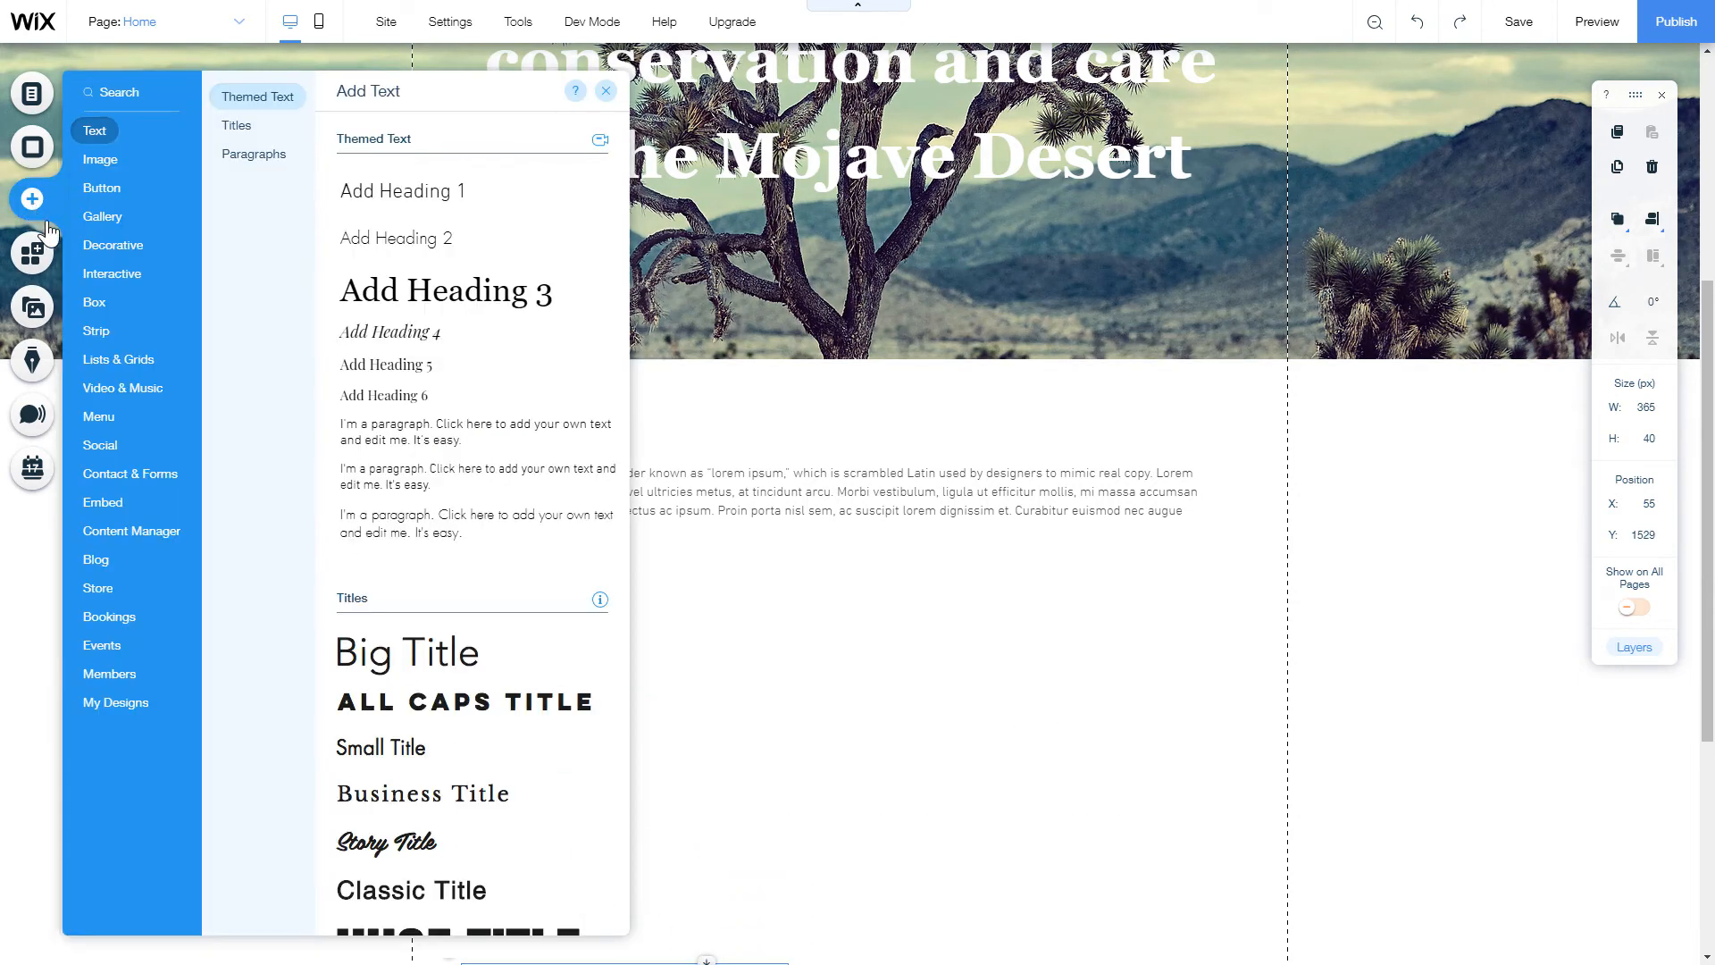
left_click(102, 502)
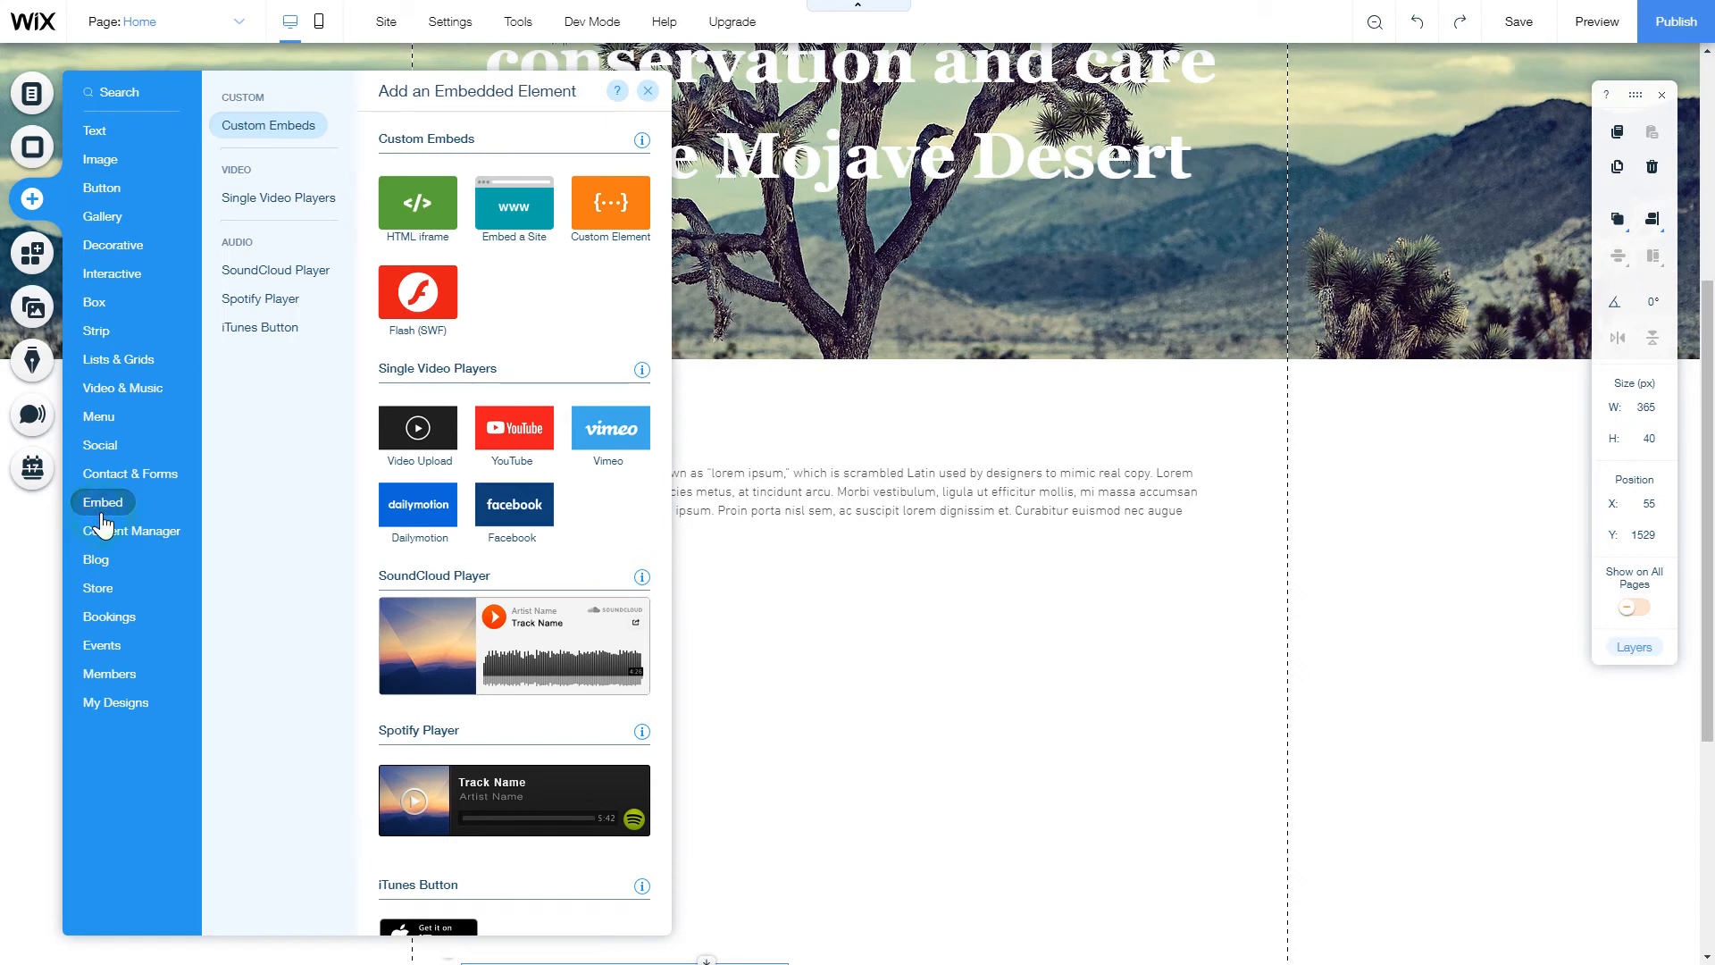
mouse_move(418, 205)
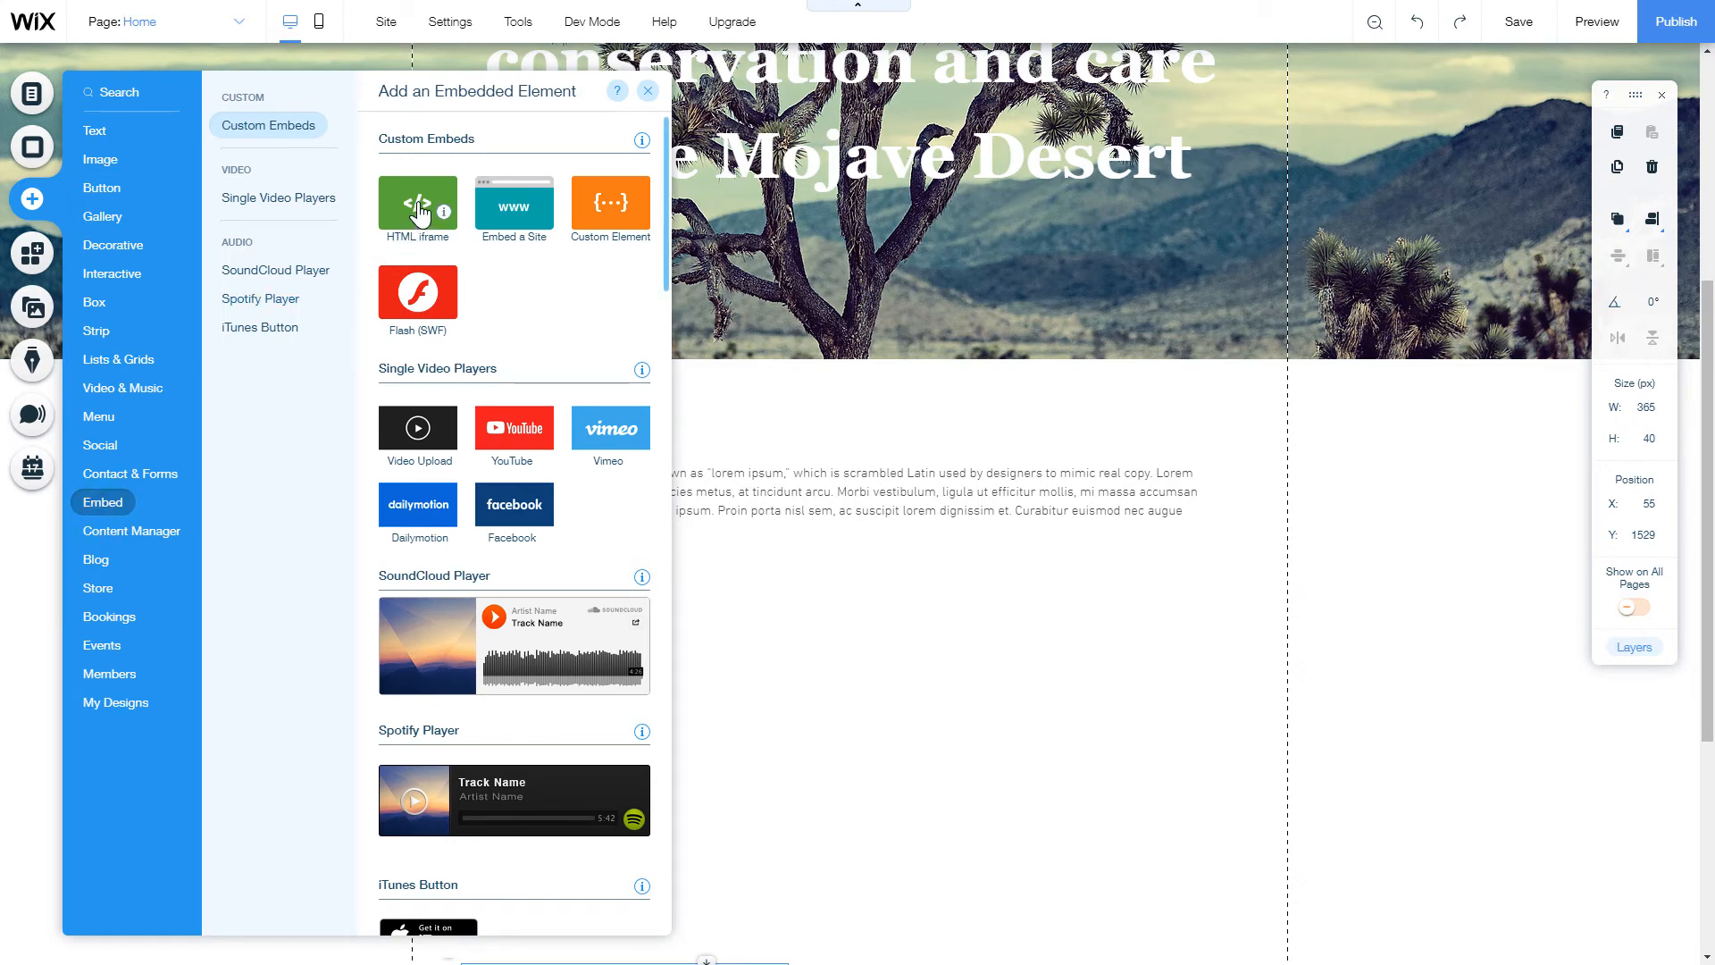
left_click(418, 203)
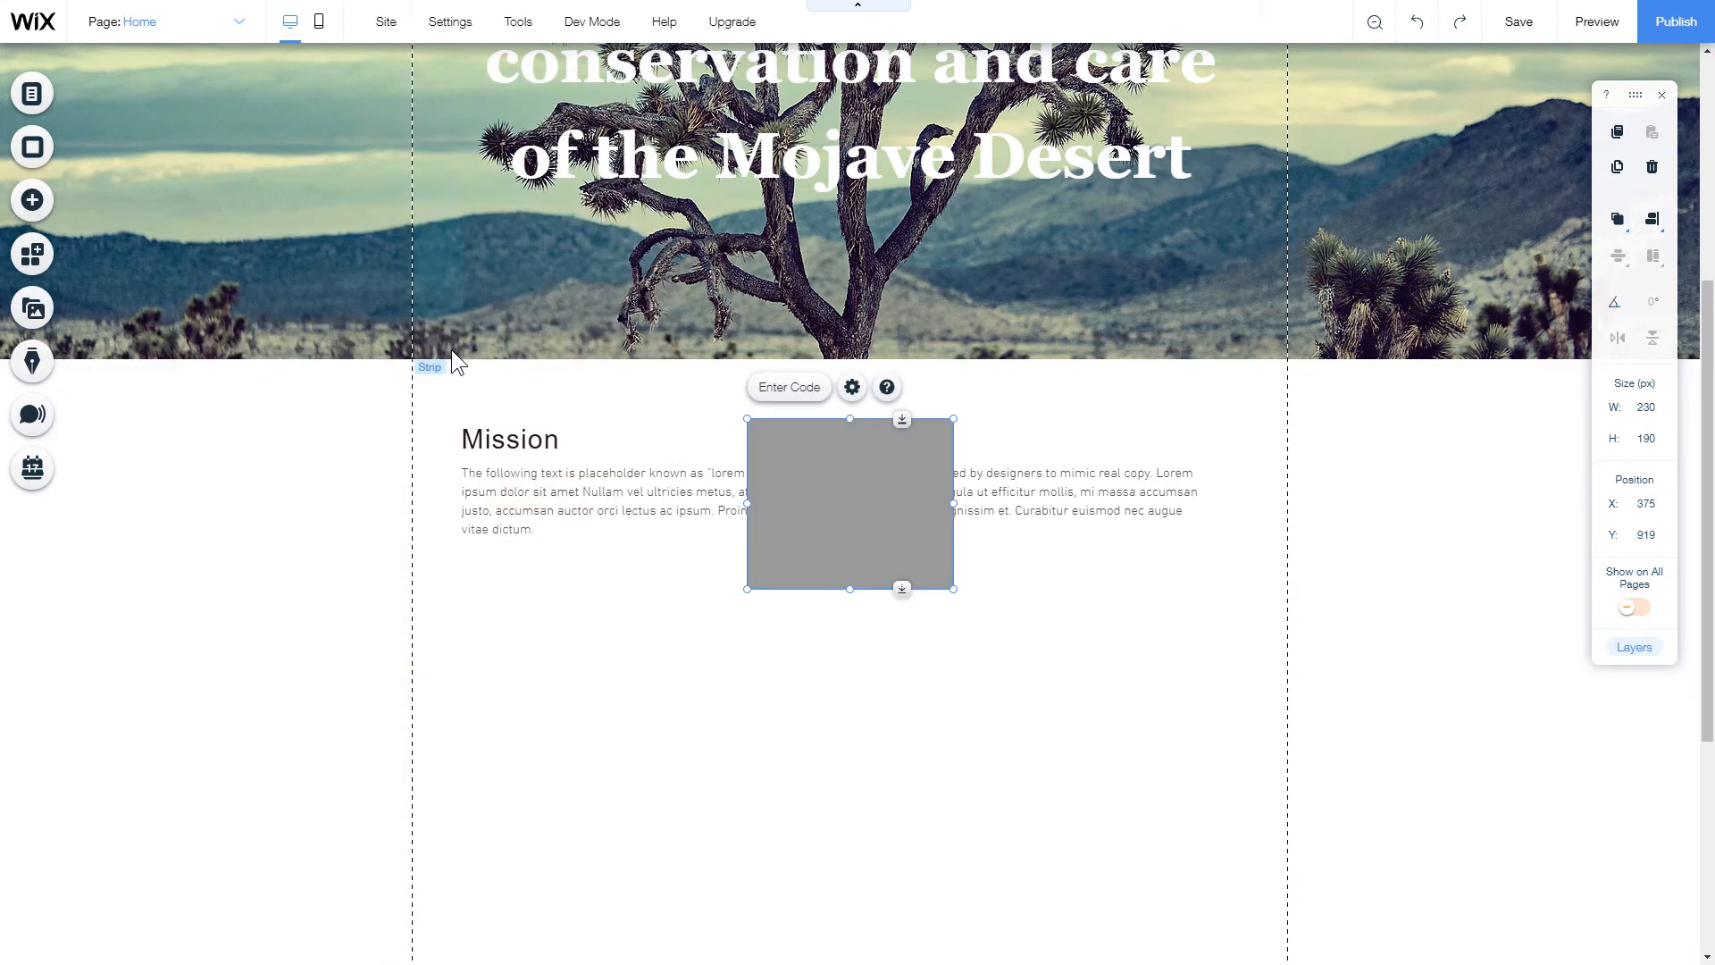
left_click_drag(847, 502, 515, 625)
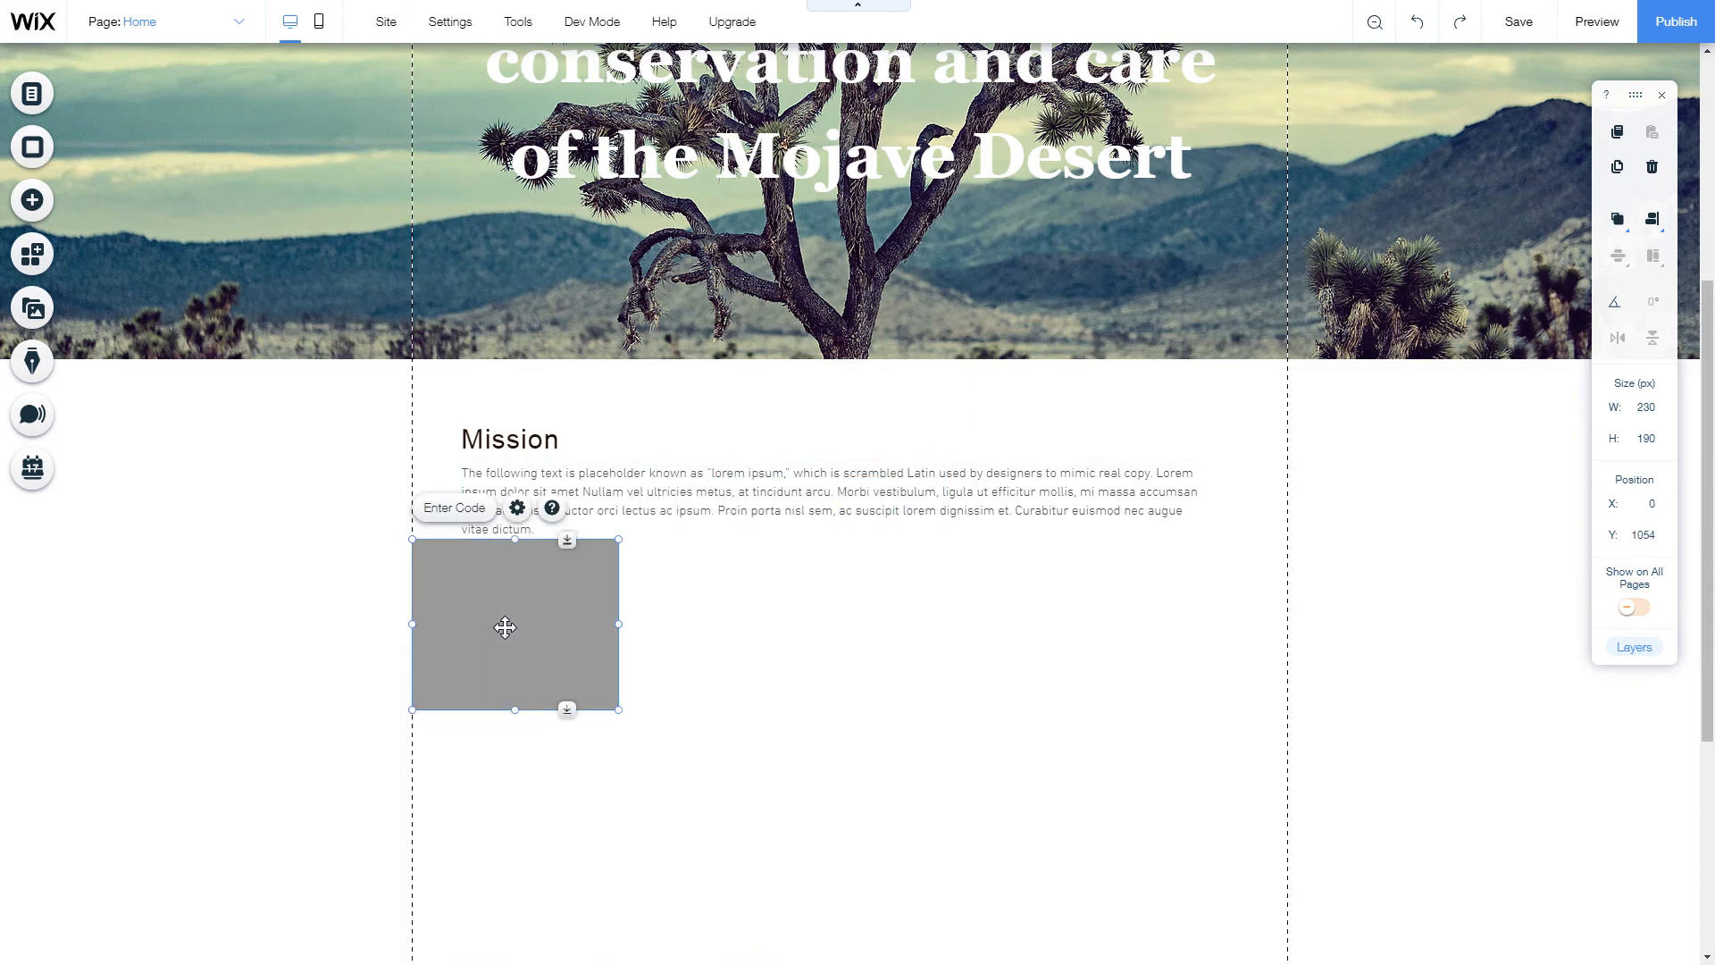
left_click_drag(619, 708, 1287, 956)
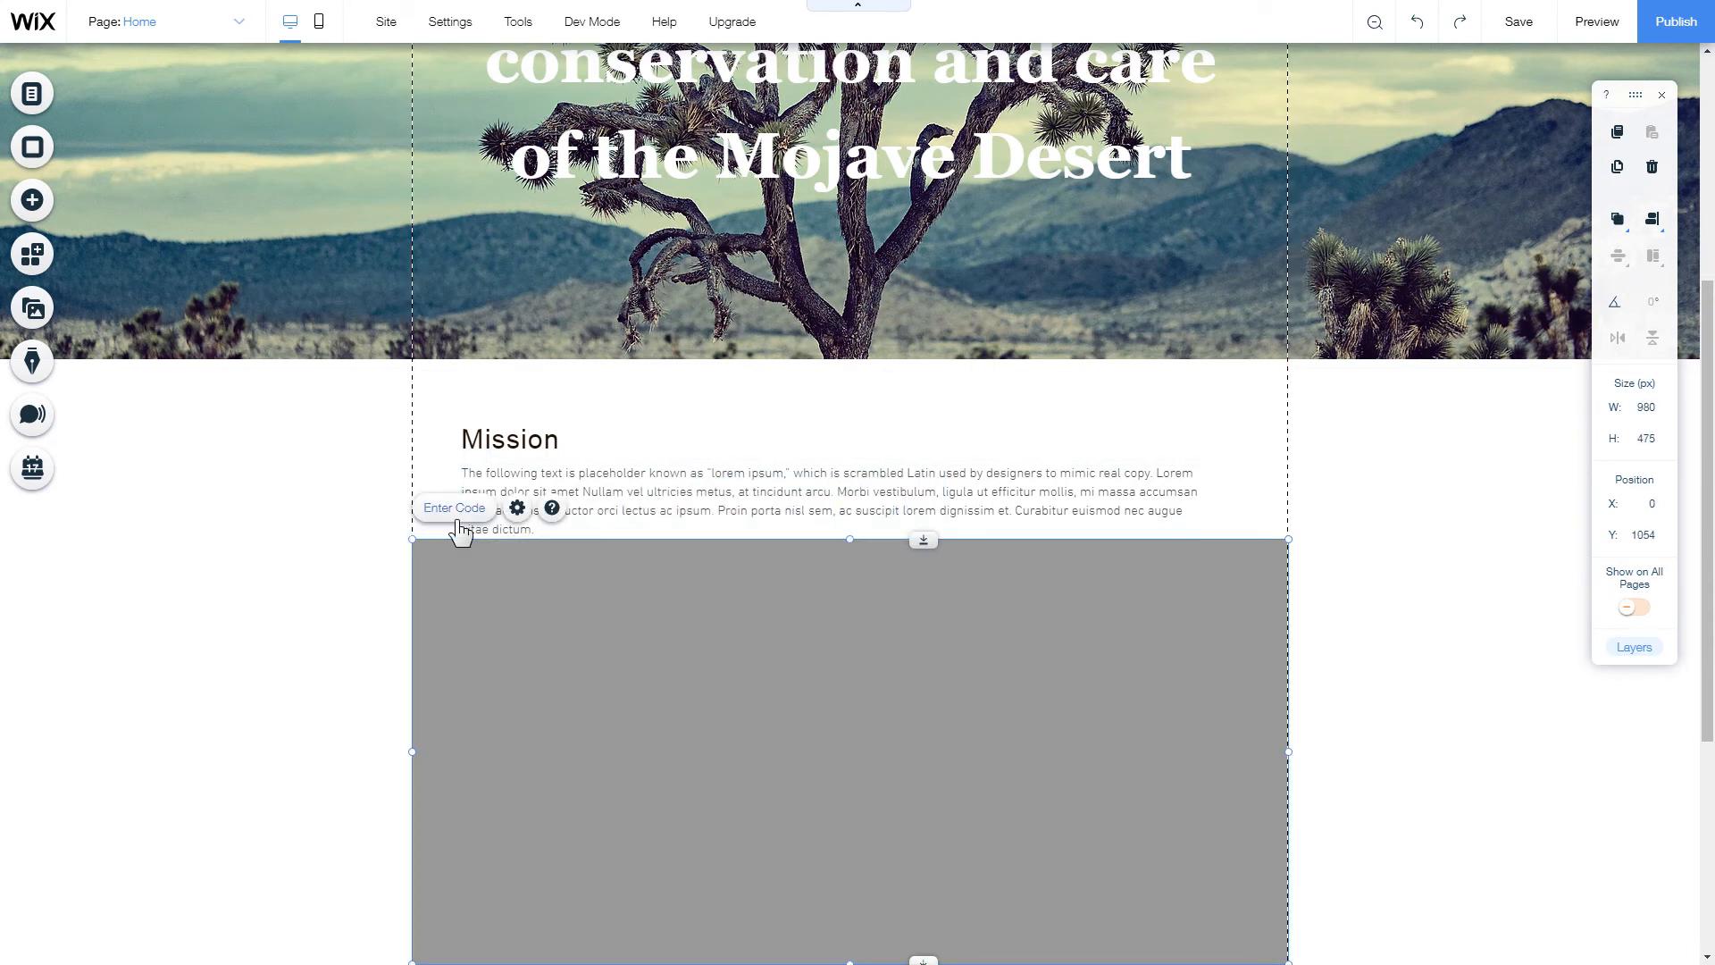
left_click(517, 507)
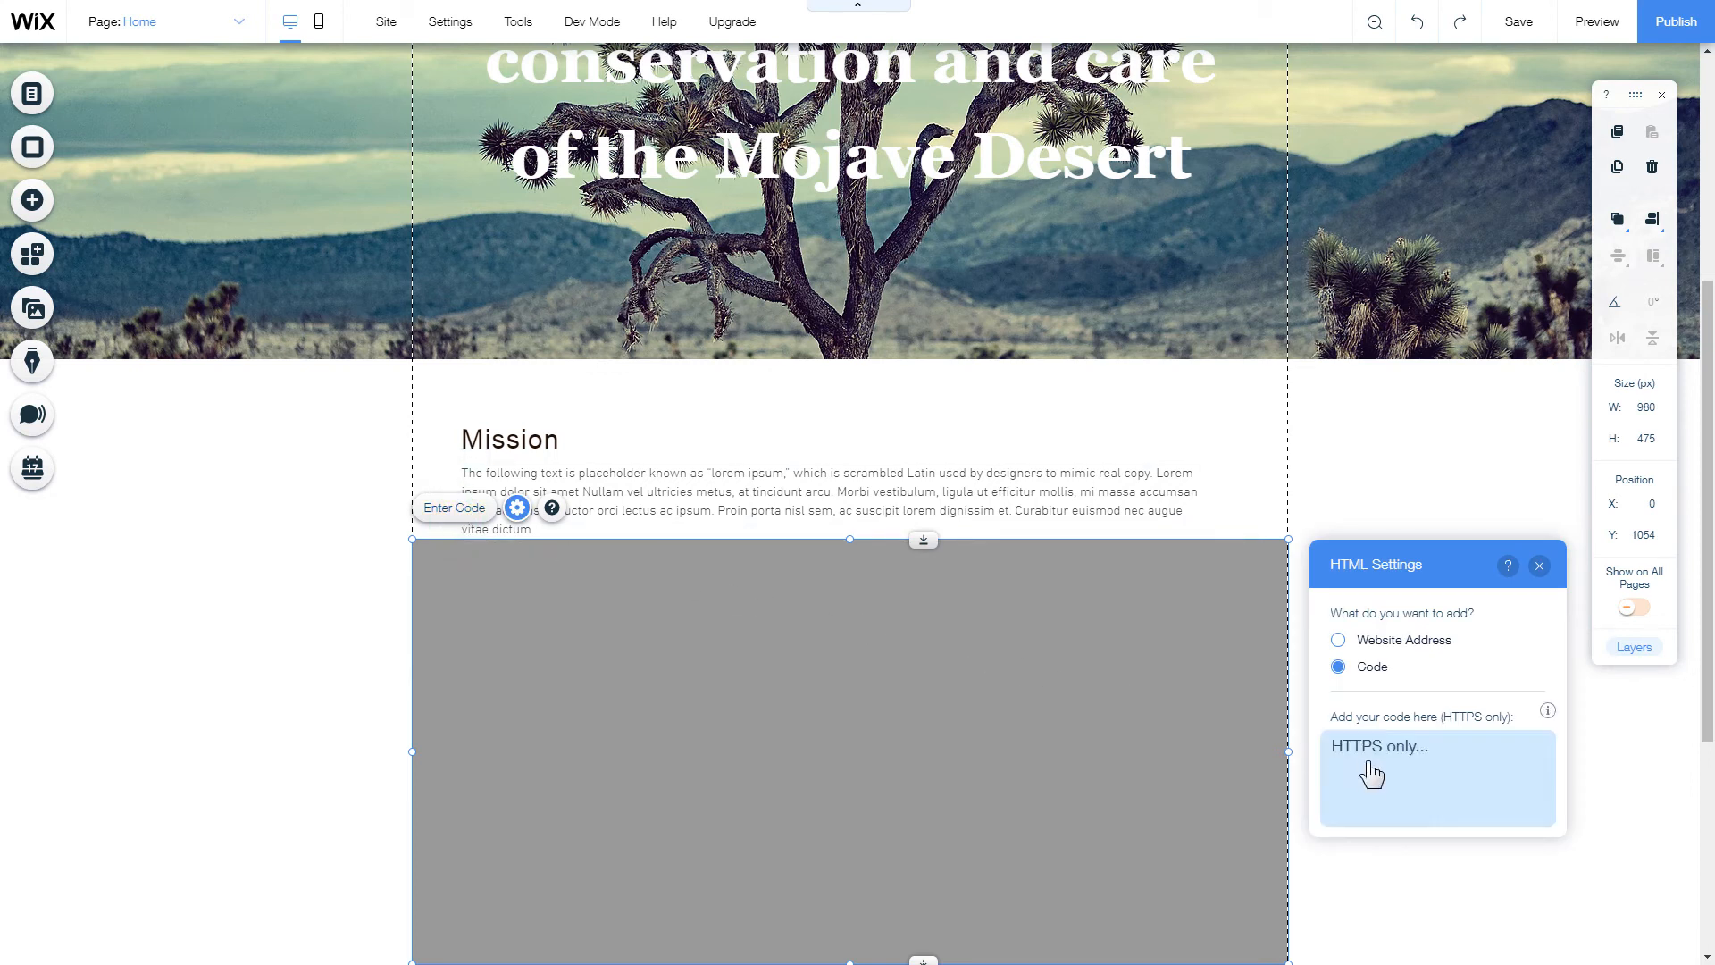
- Paste the Elfsight widget script into the HTML embed's code field
right_click(1371, 774)
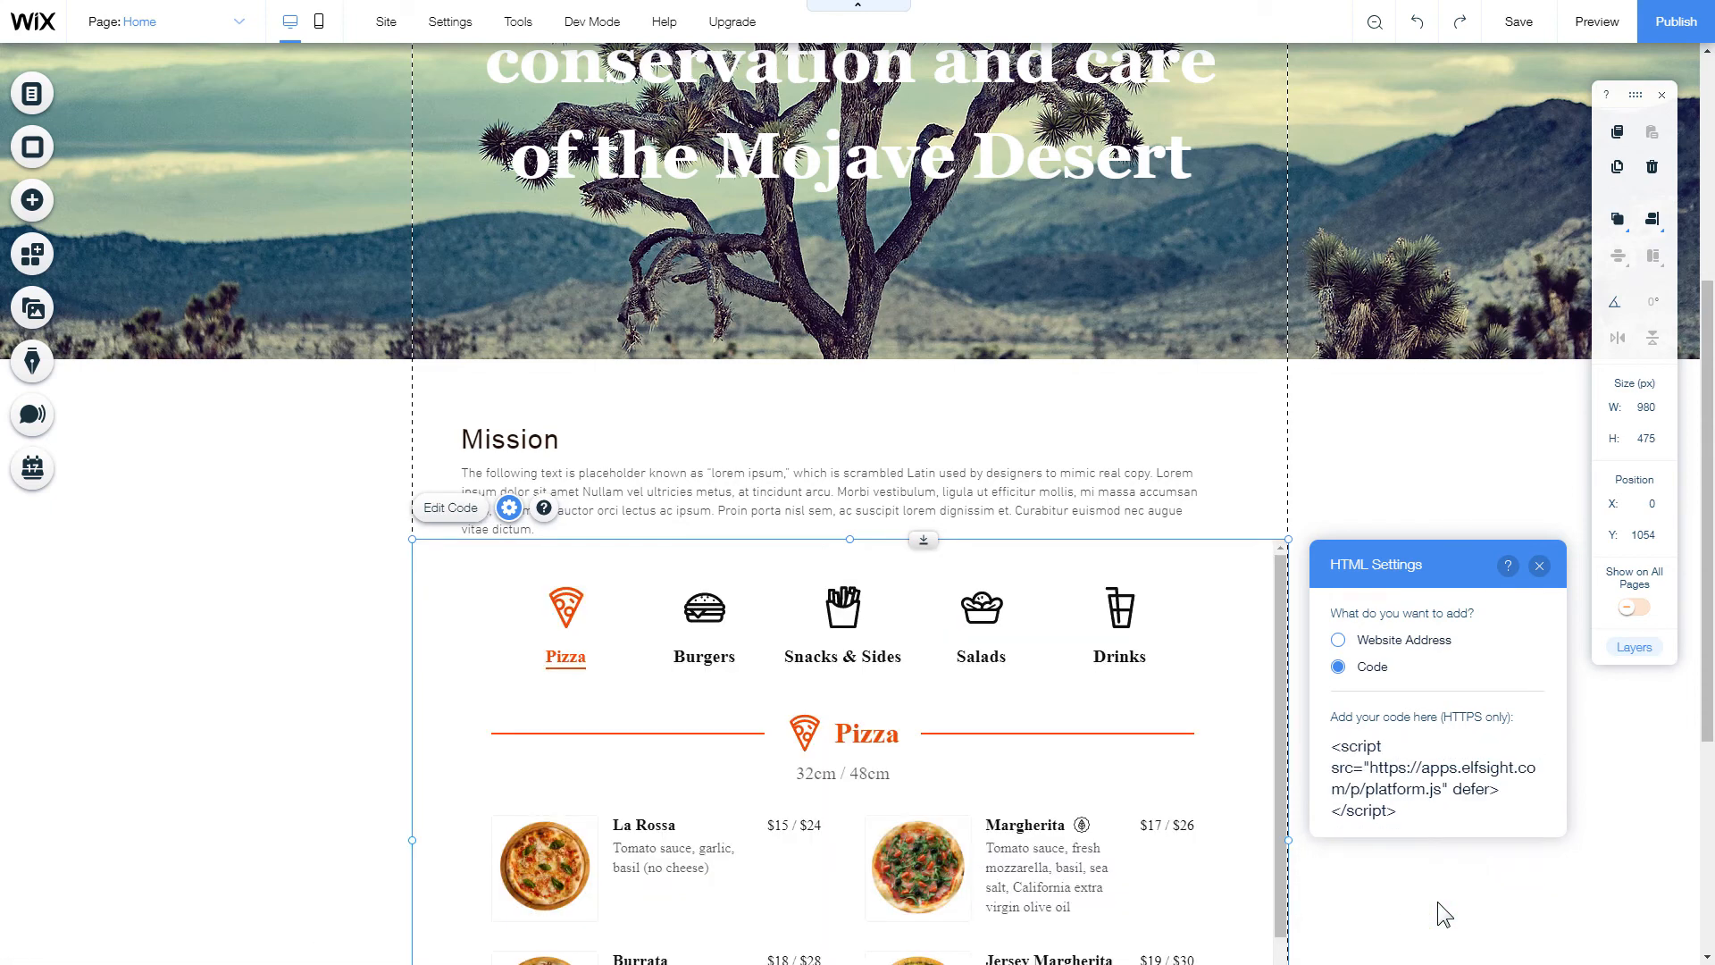
mouse_move(1675, 21)
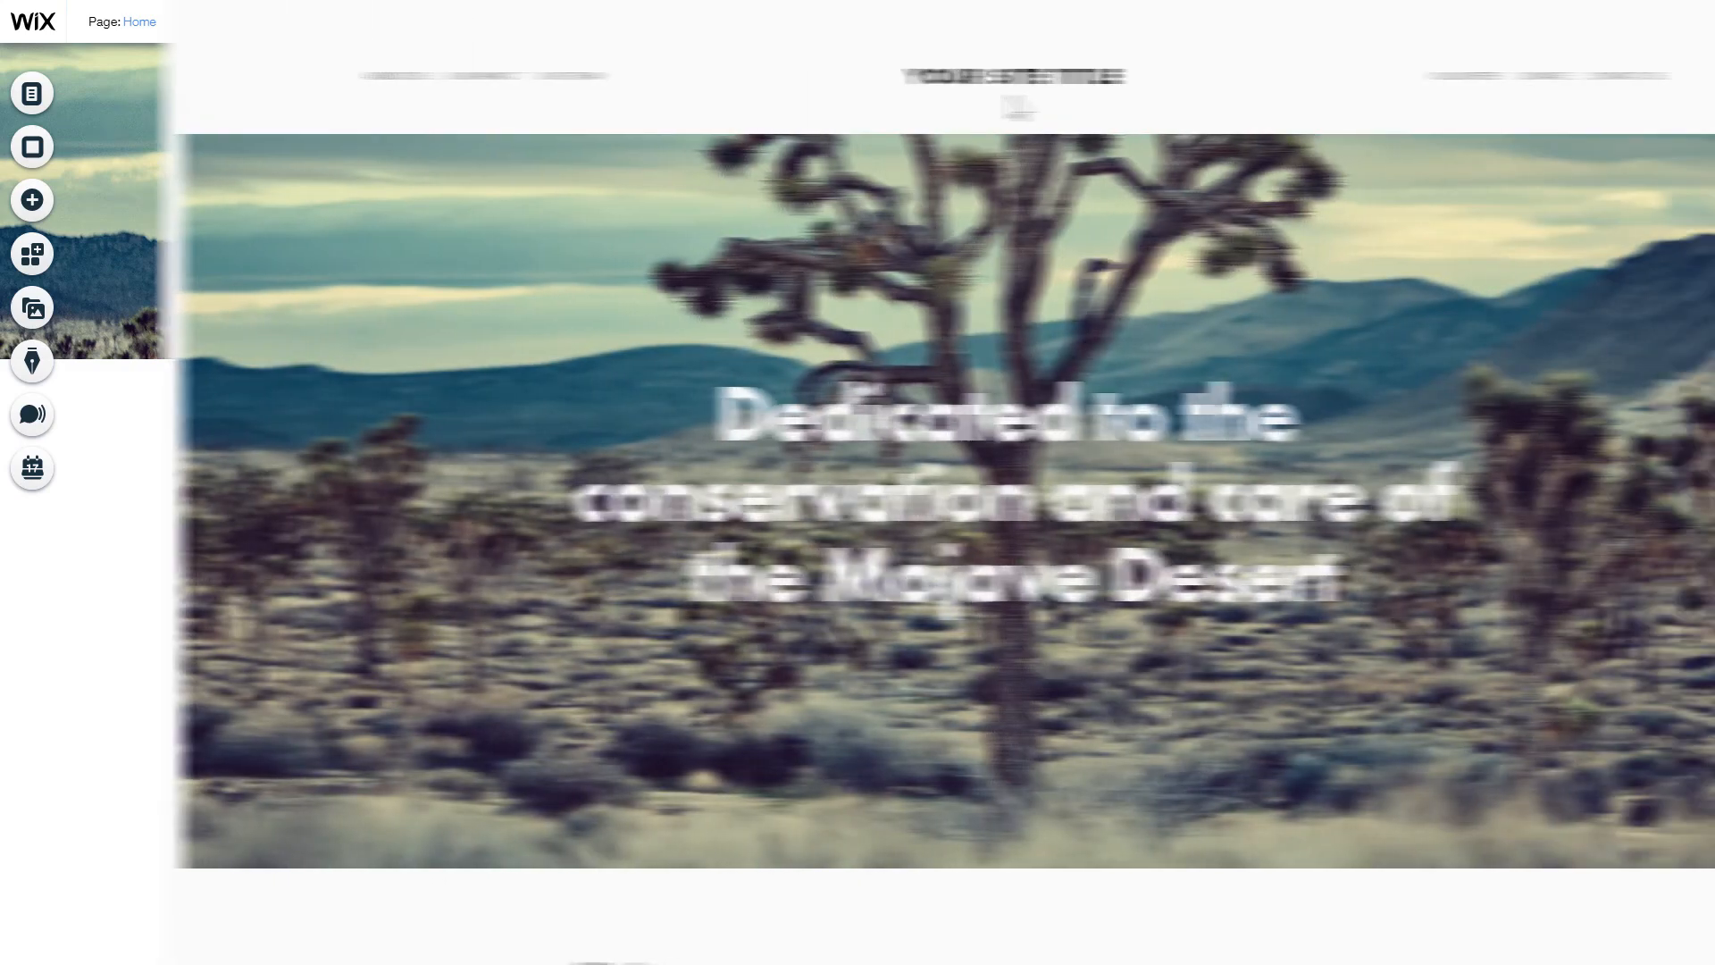
- Switch between Snacks & Sides and Burgers tabs, then step through pizza popups to Bosco
scroll("down", 3)
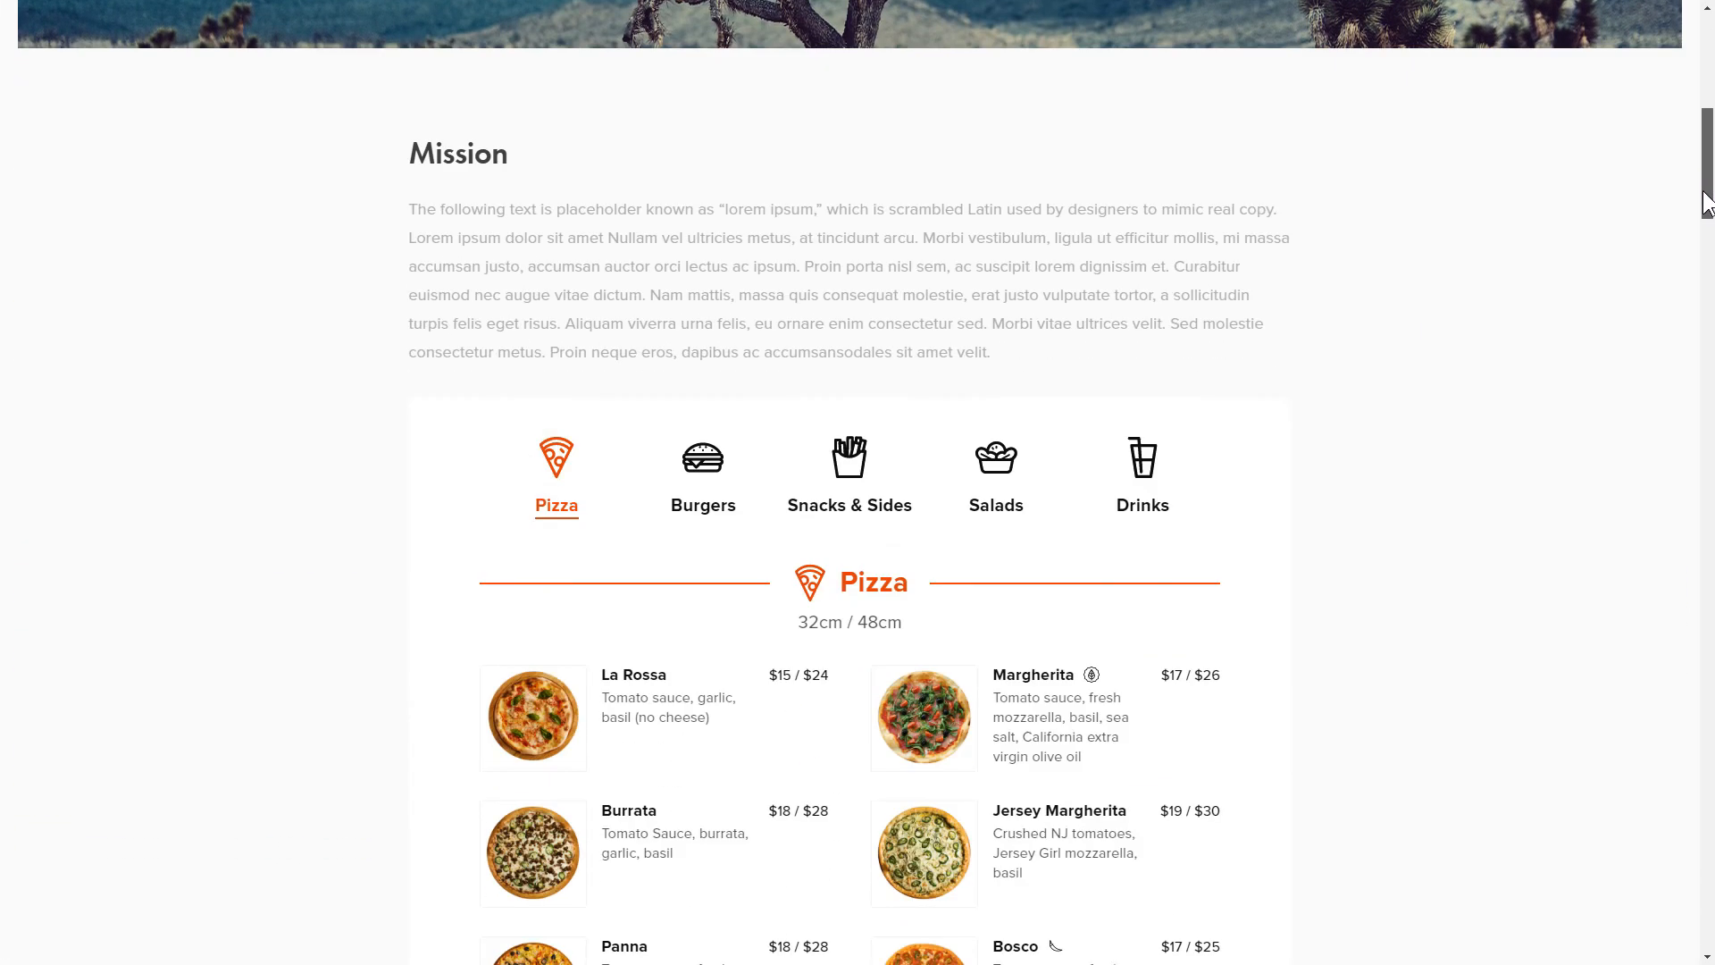
left_click(848, 164)
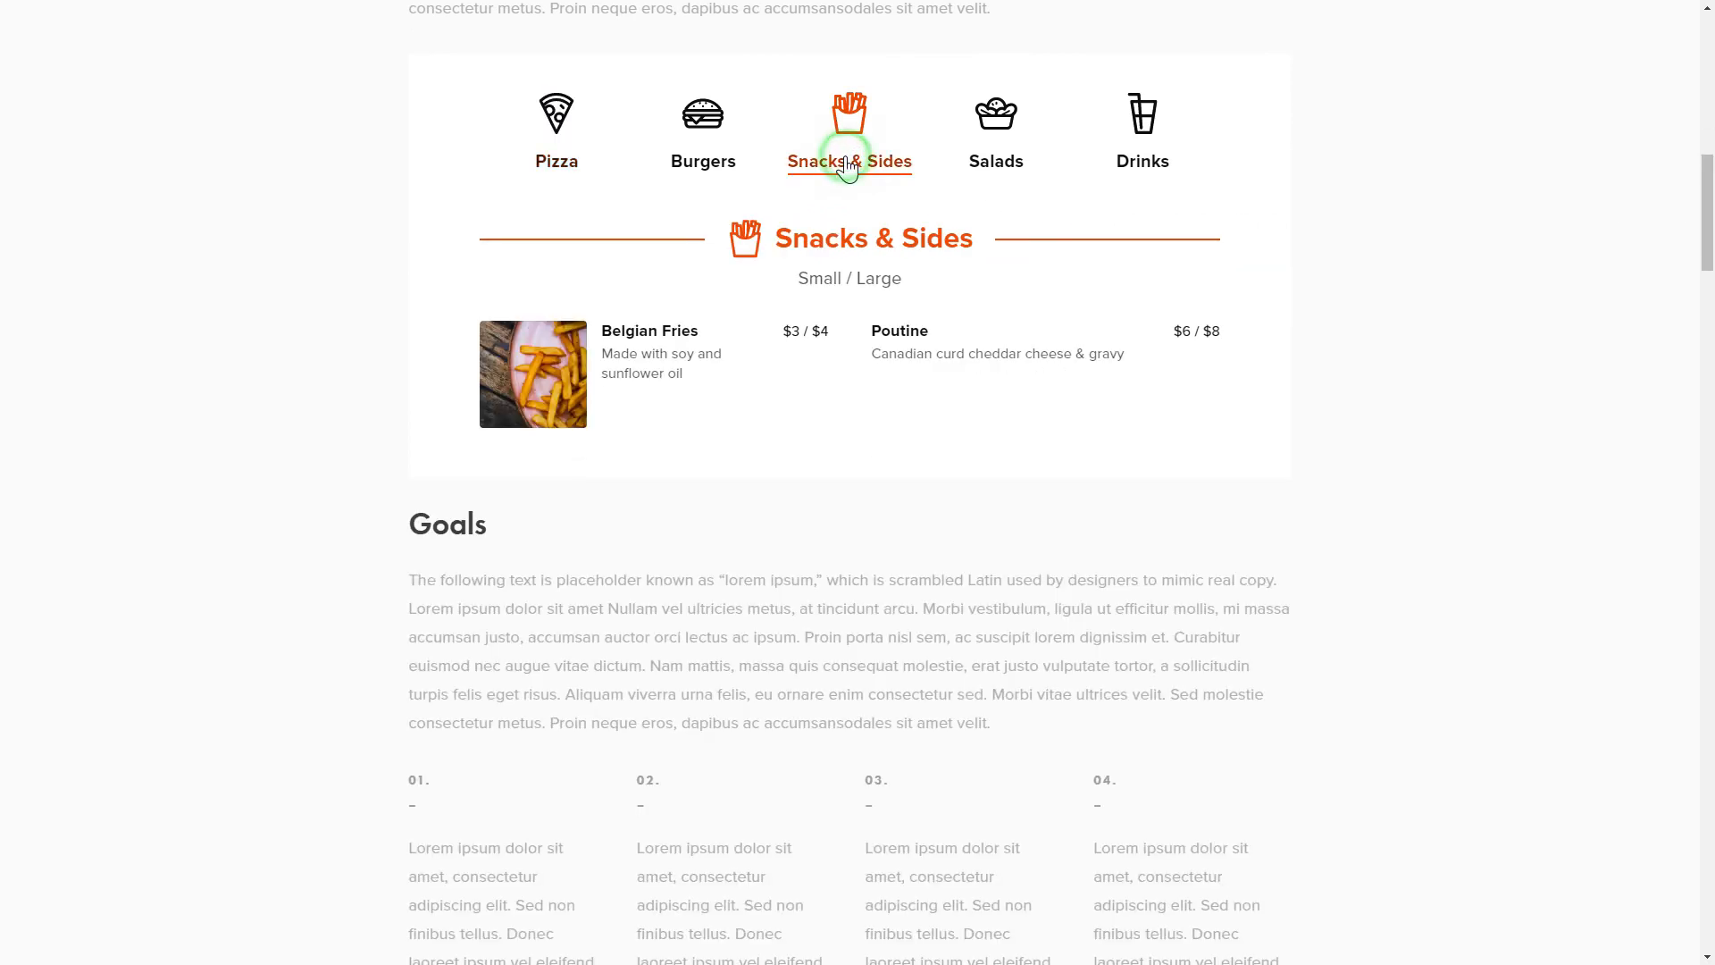
left_click(703, 125)
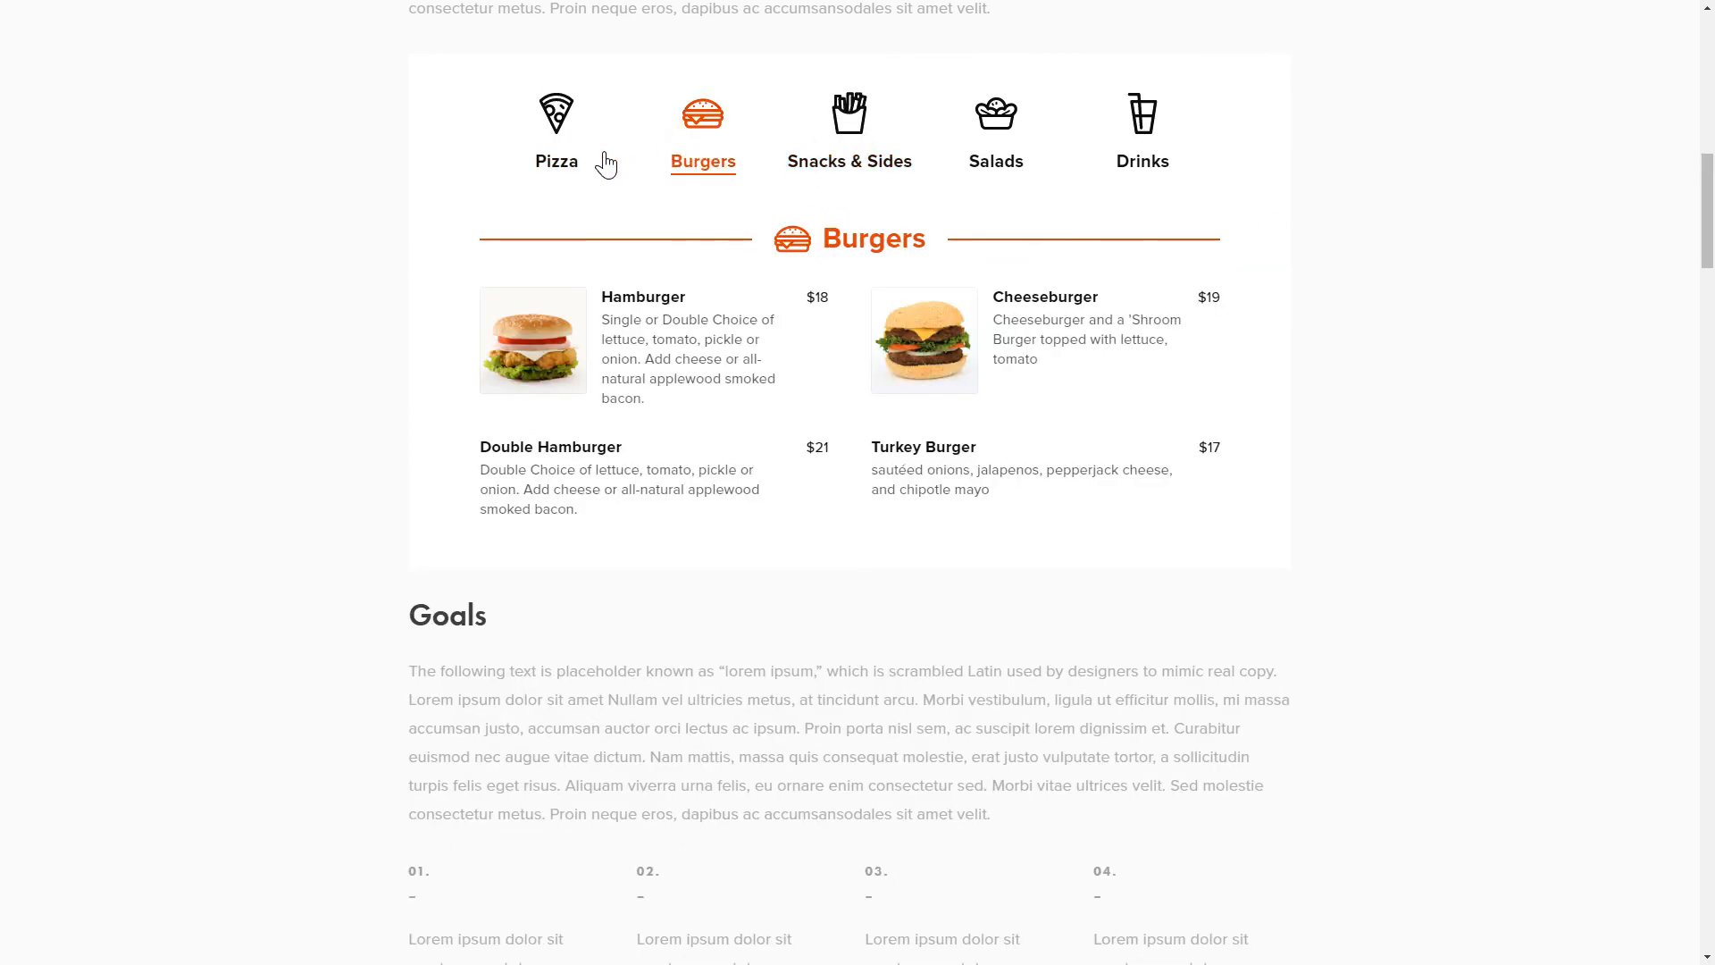
left_click(557, 113)
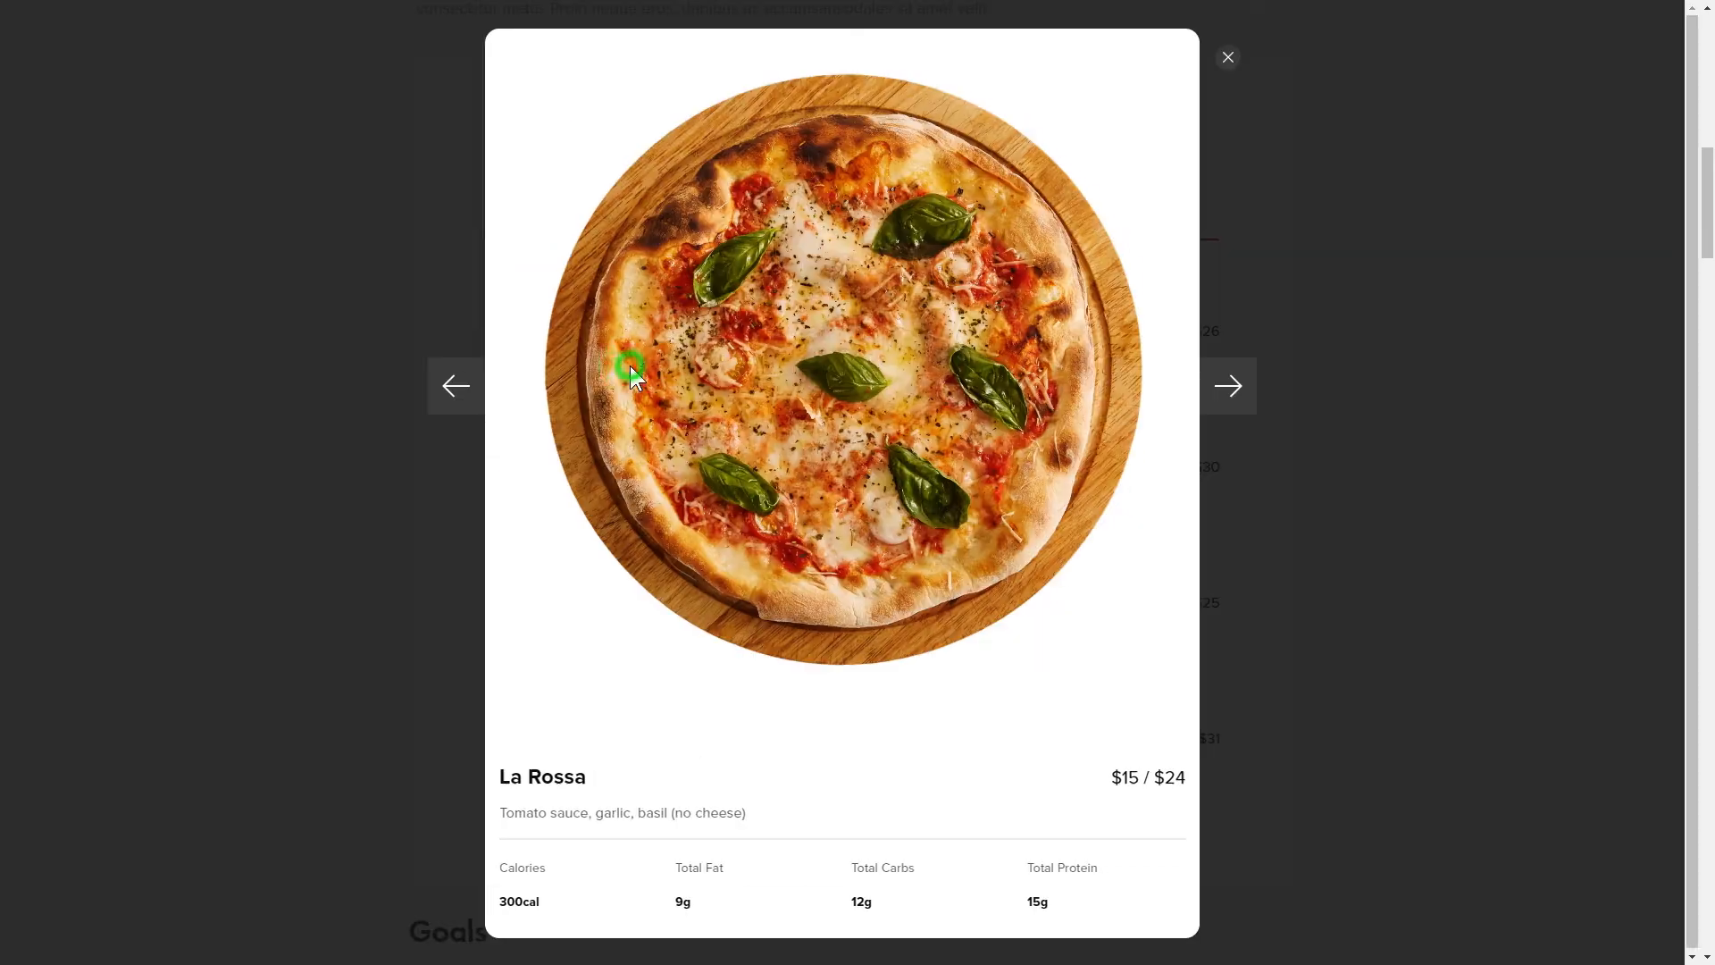
left_click(457, 385)
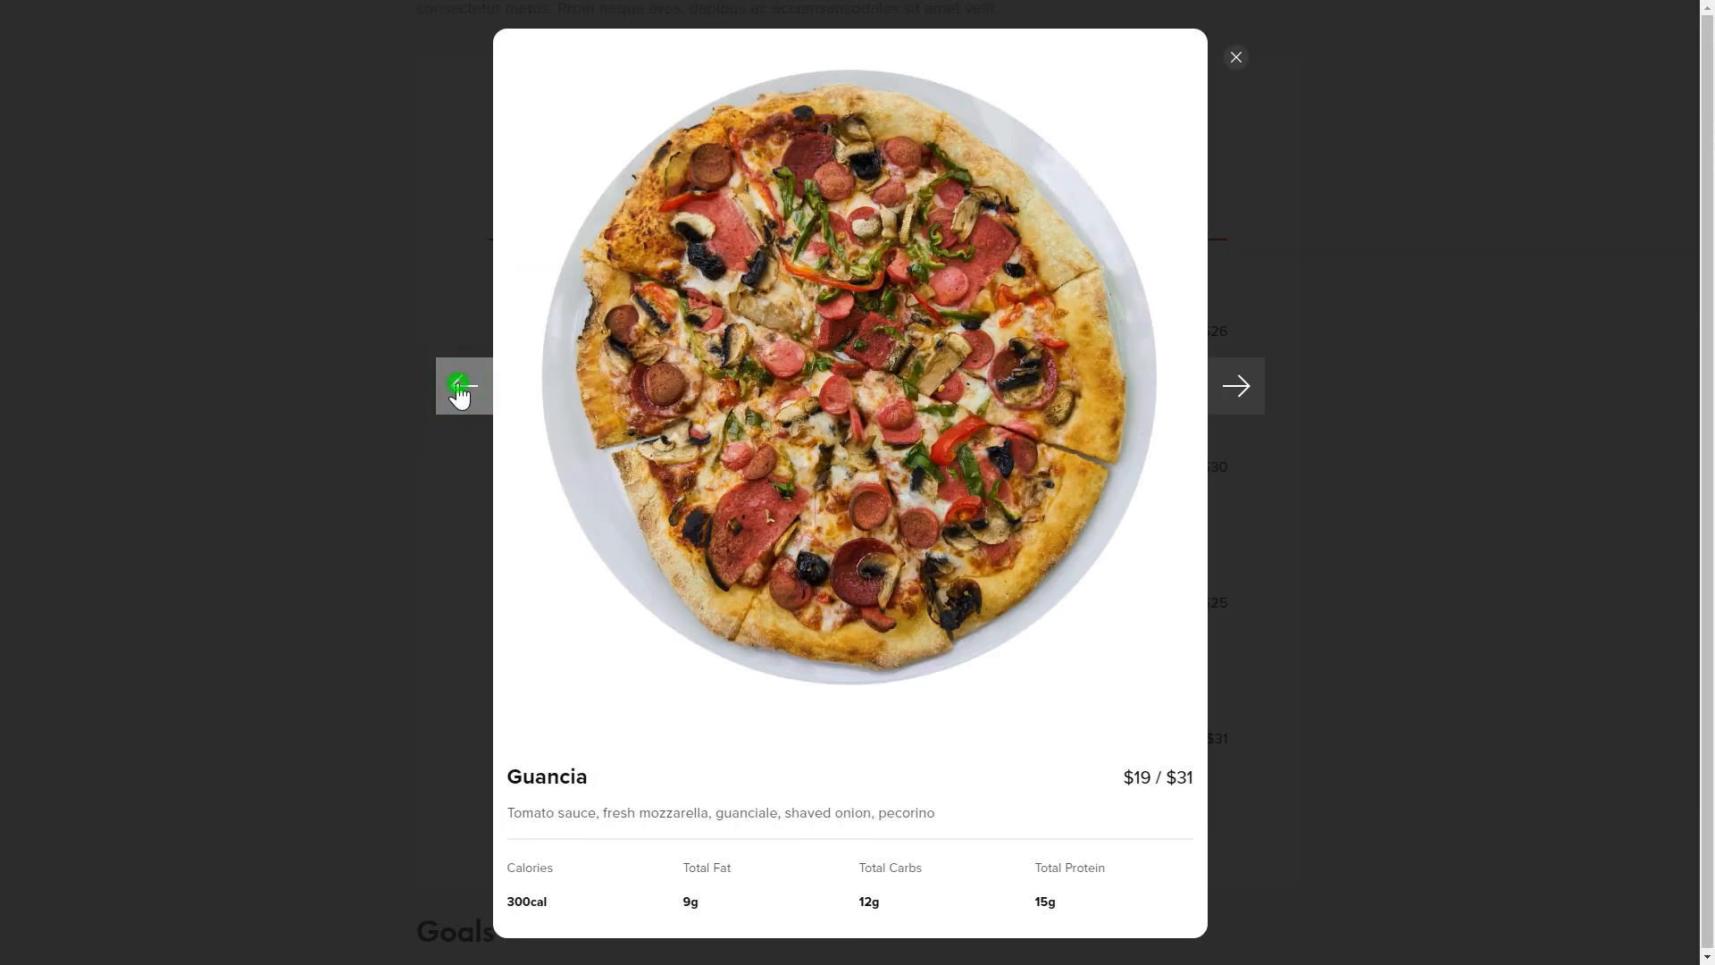
left_click(462, 386)
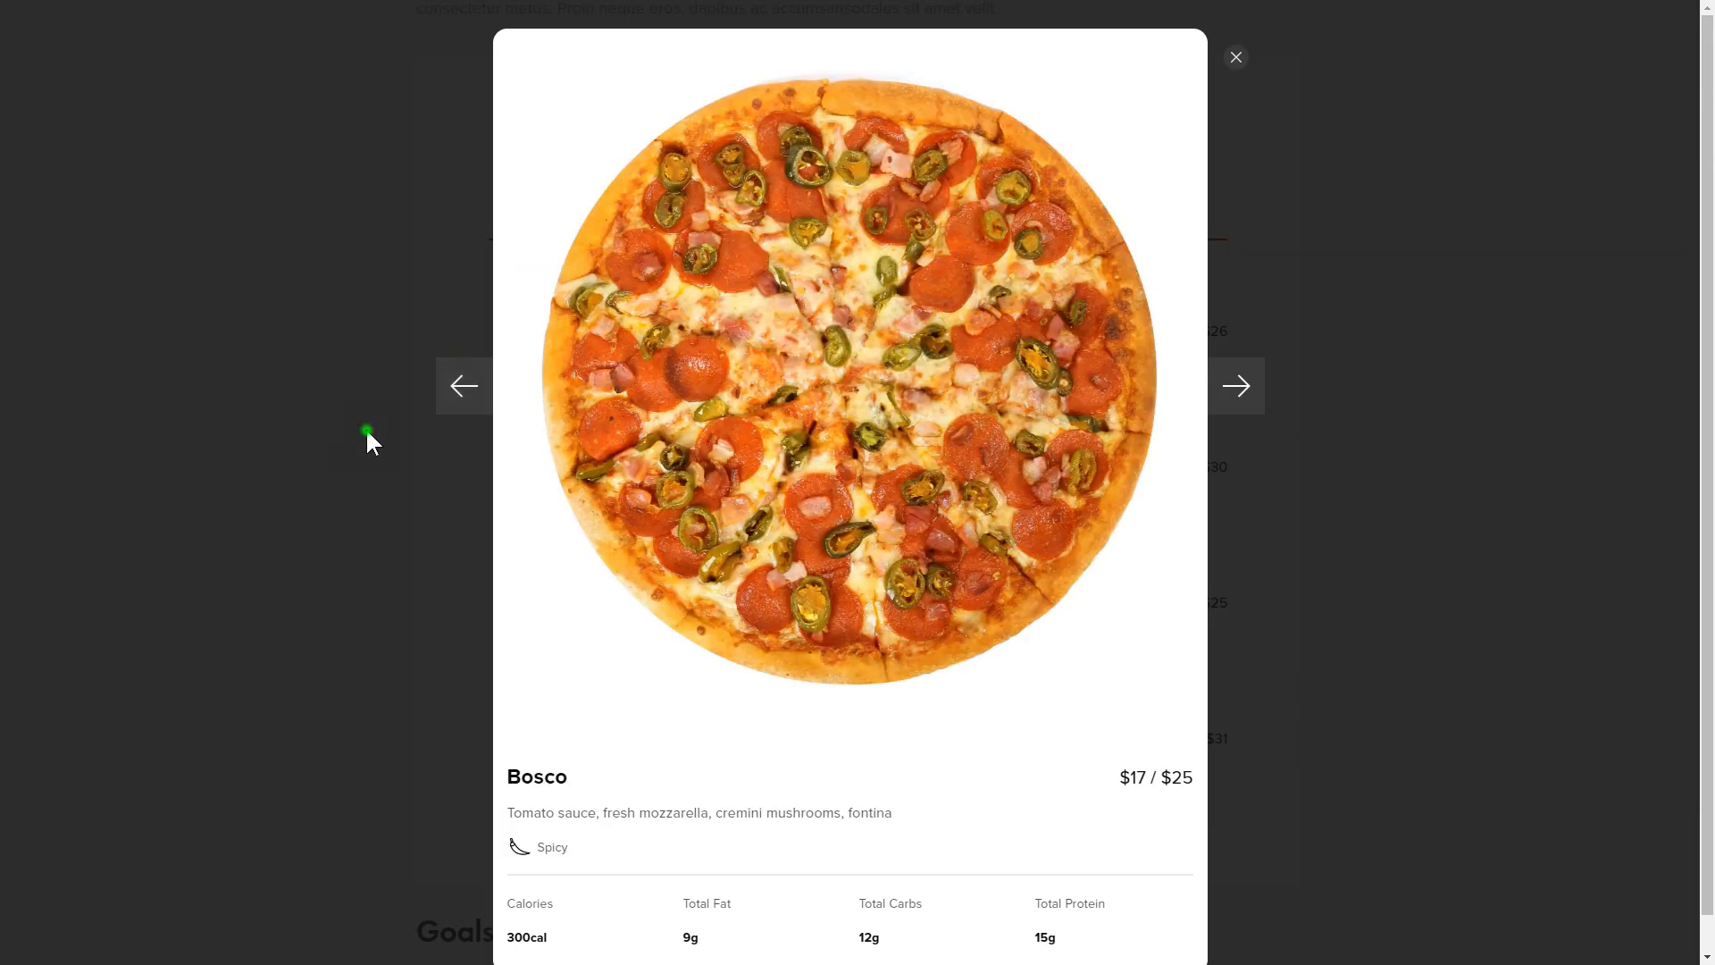